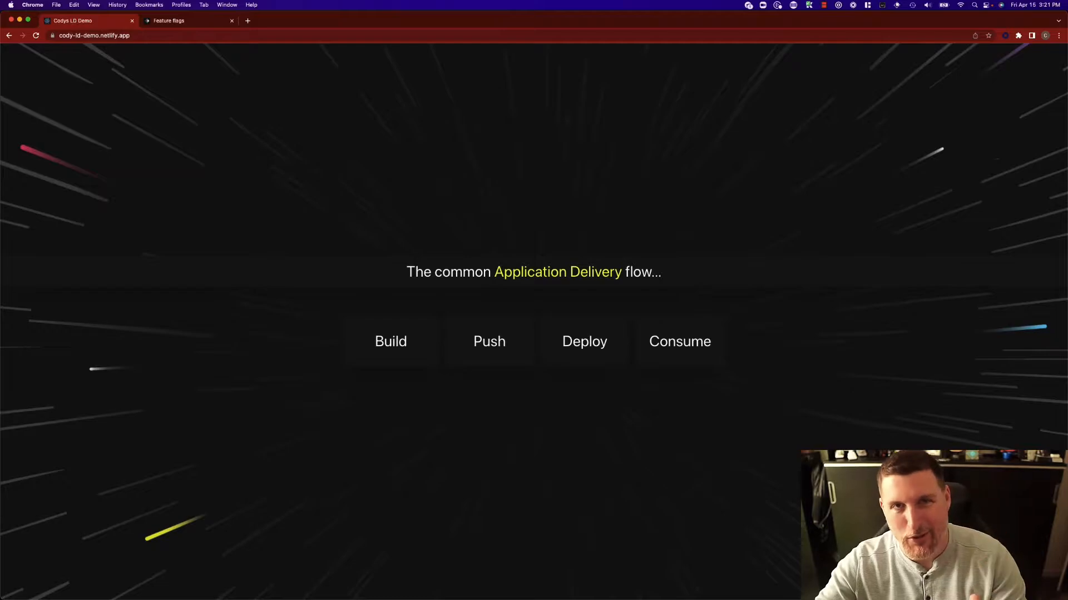
Turn on the Standard Header flag and check the LaunchDarkly header on the demo site
click(184, 20)
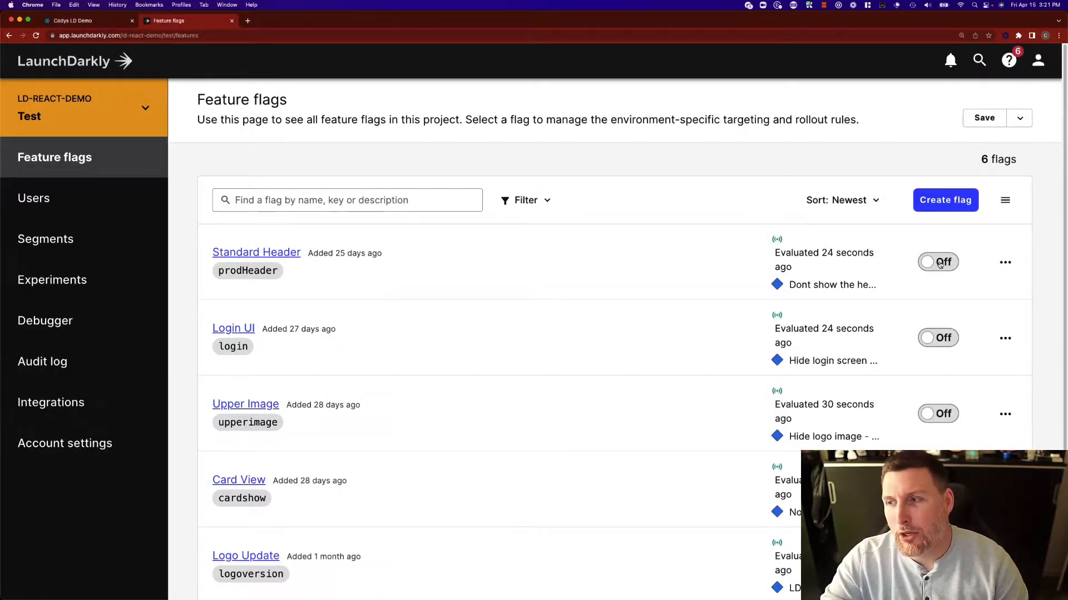
click(938, 261)
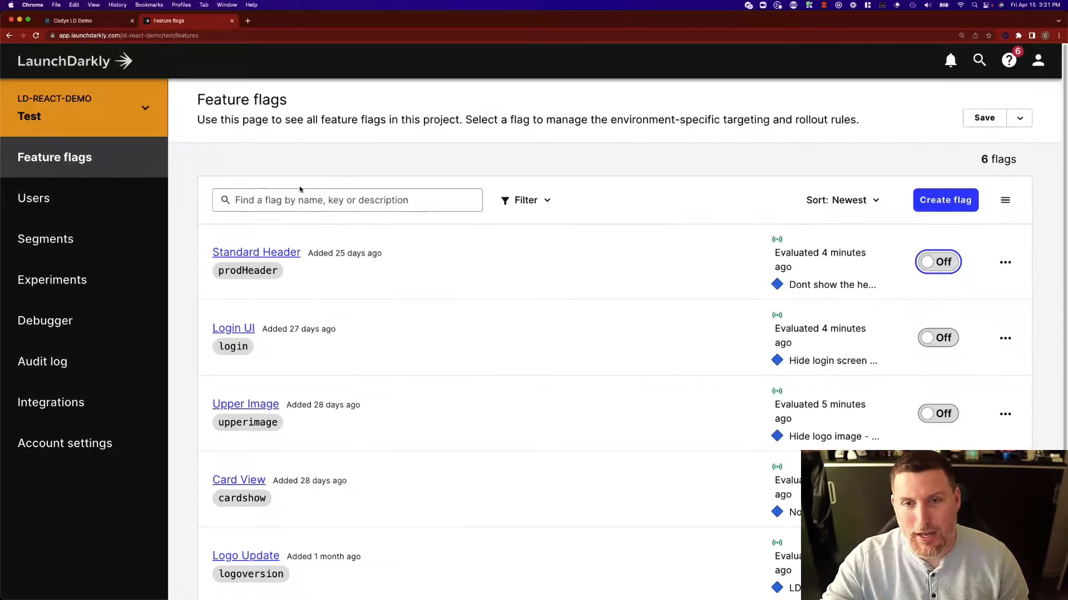
click(71, 20)
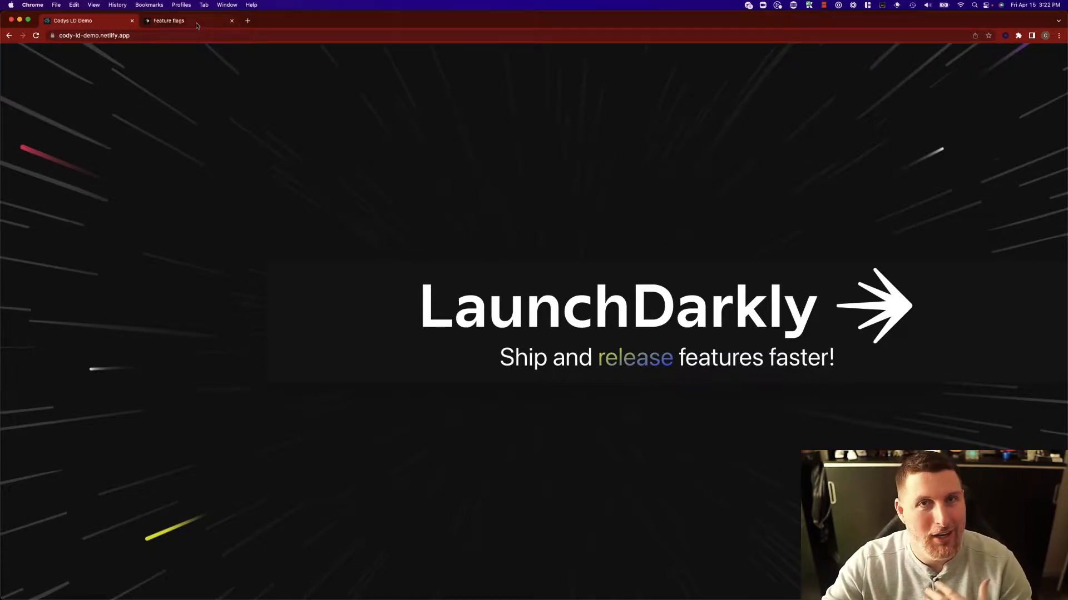
mouse_move(169, 20)
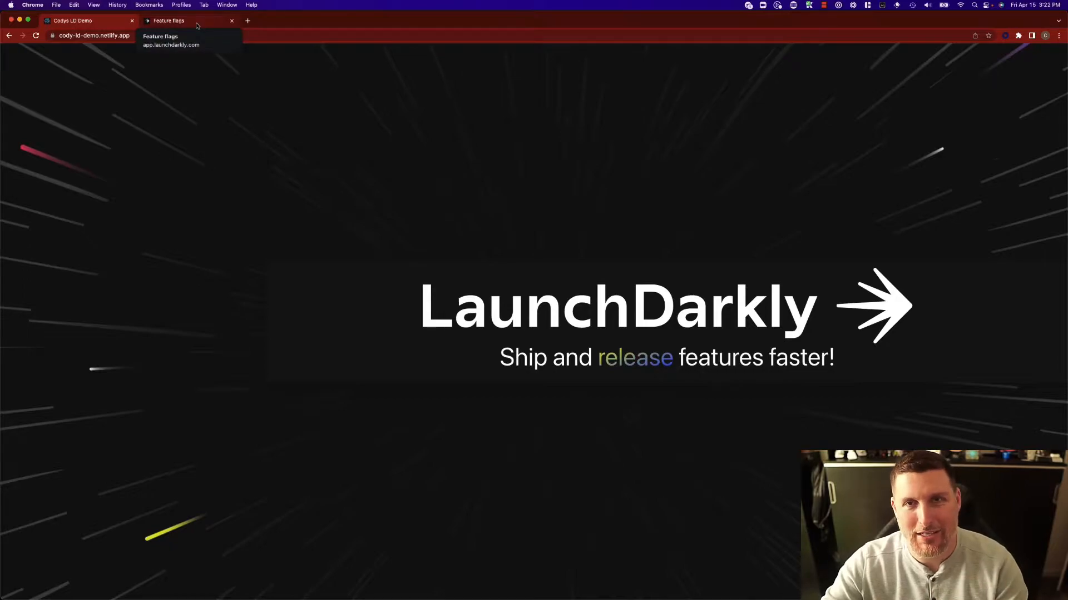
Turn on the QR Code Display flag, save it, and check the QR code on the demo site
click(168, 20)
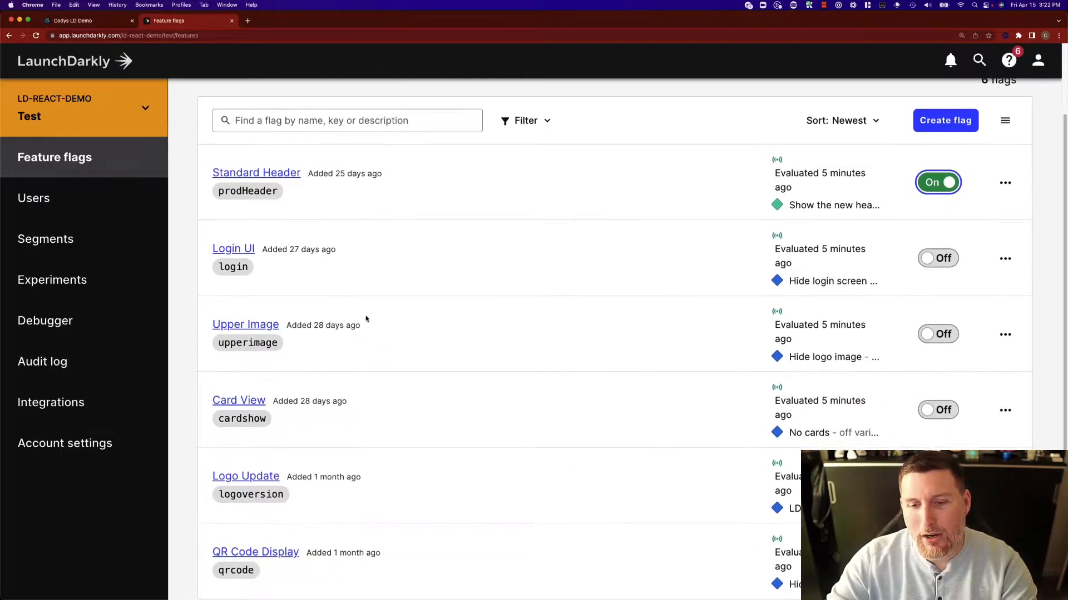
click(983, 116)
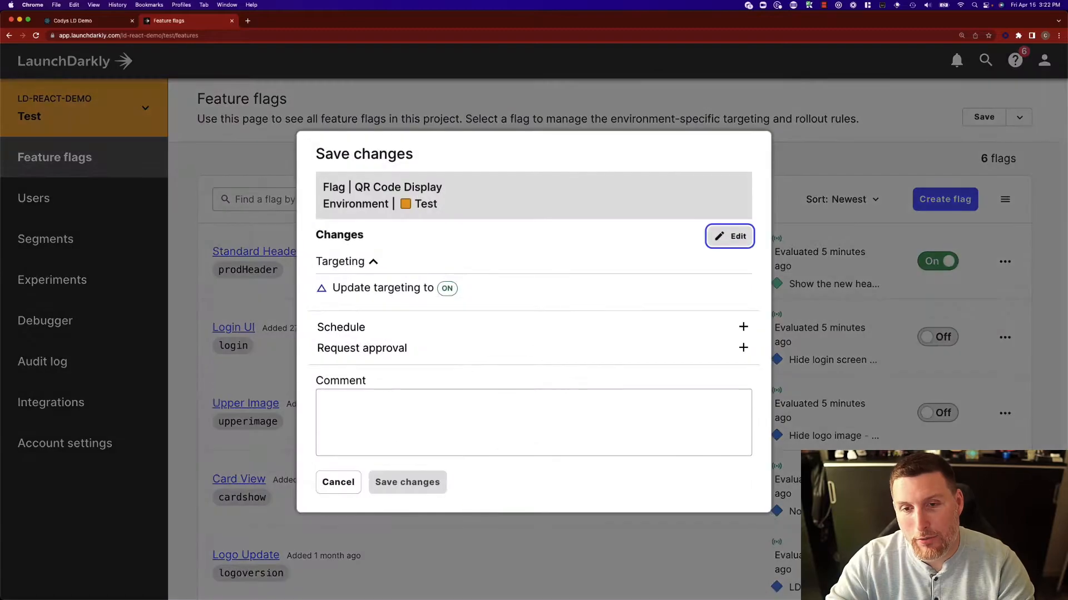
click(407, 482)
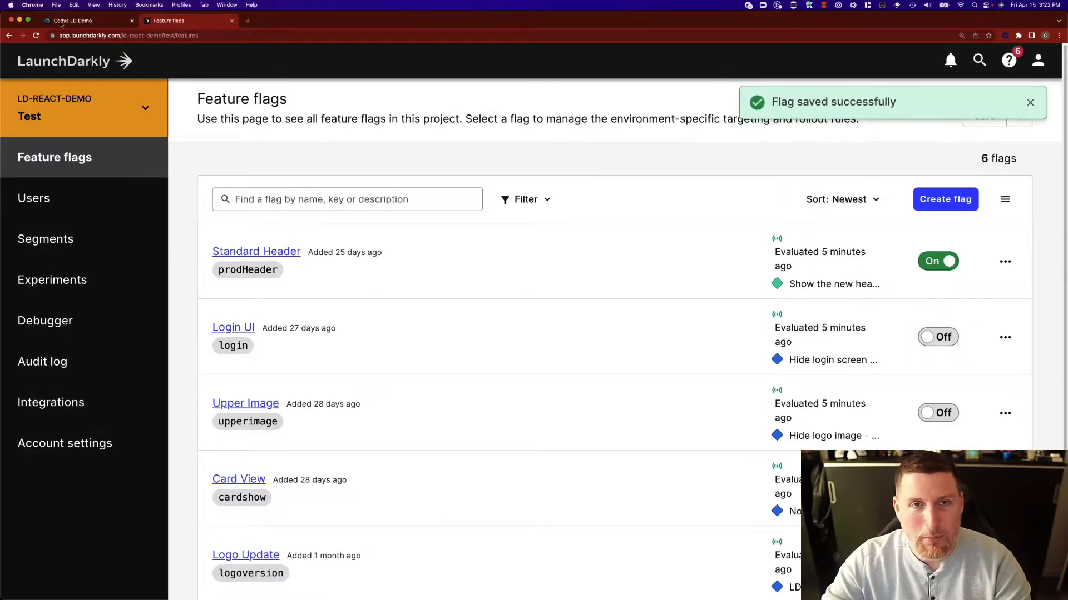
click(71, 20)
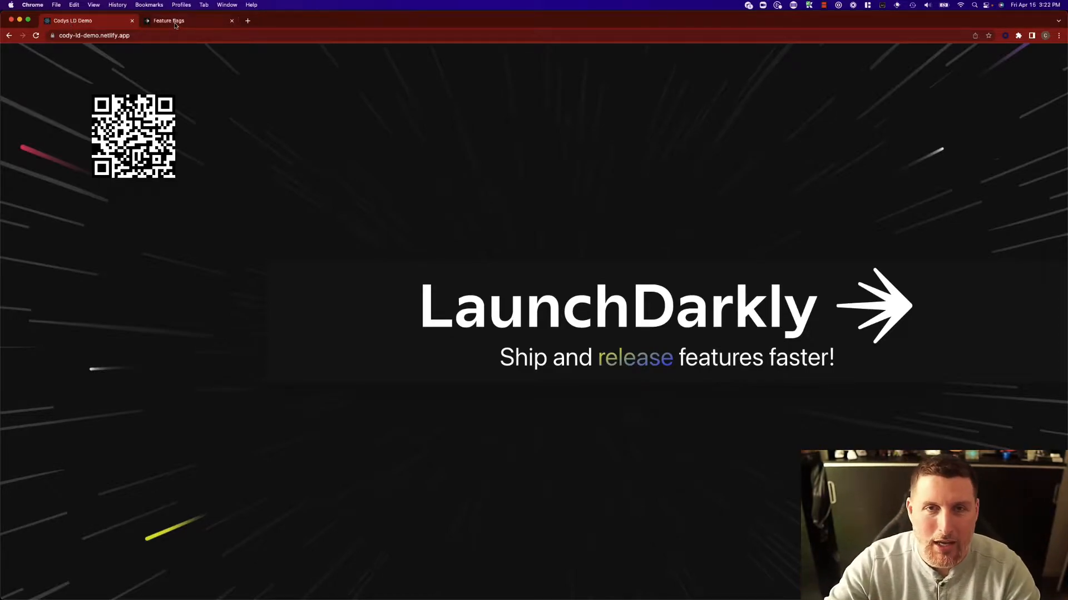
Review the QR Code Display flag's targeting rules that hide the QR code on mobile devices
click(168, 20)
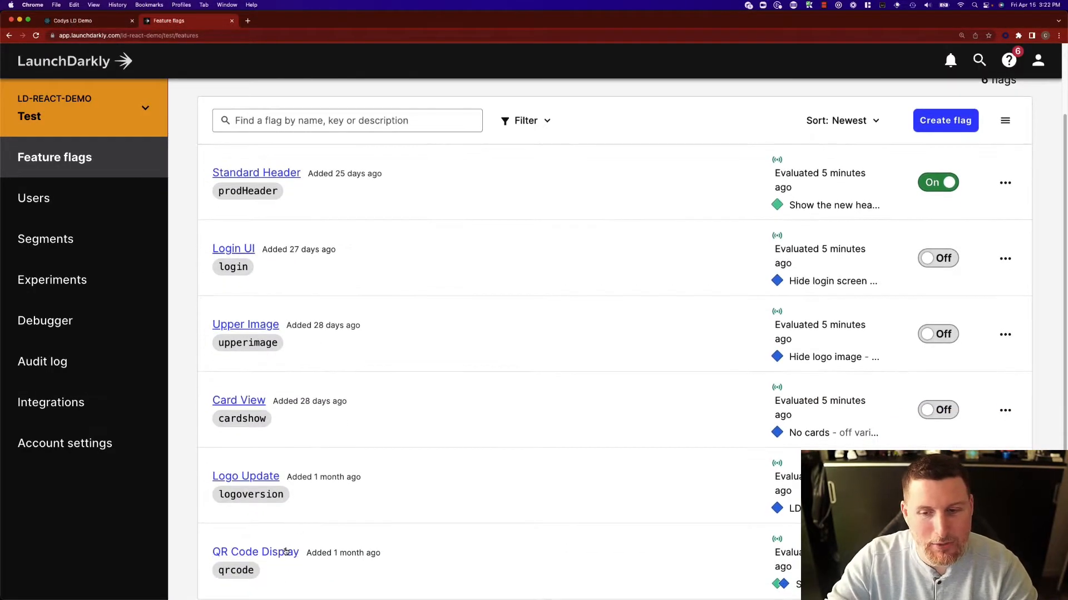
click(255, 552)
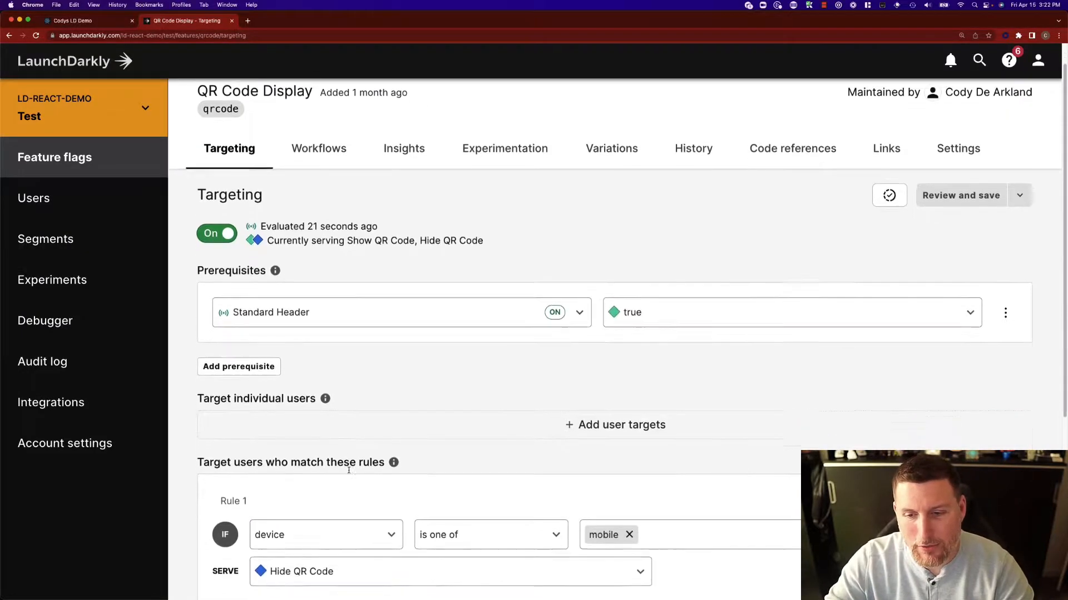
scroll(down, 3)
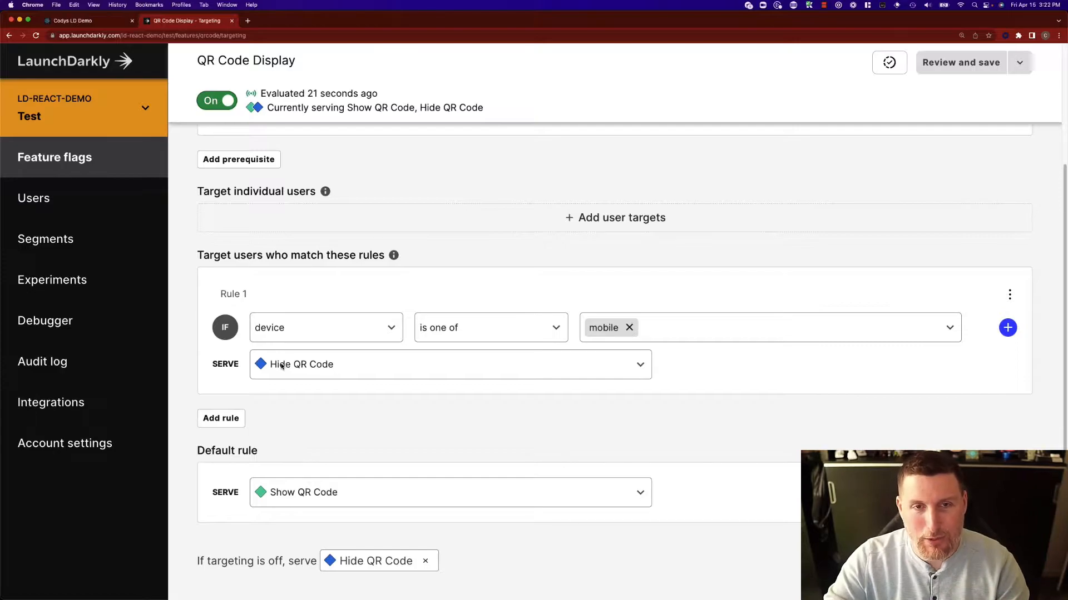
click(54, 156)
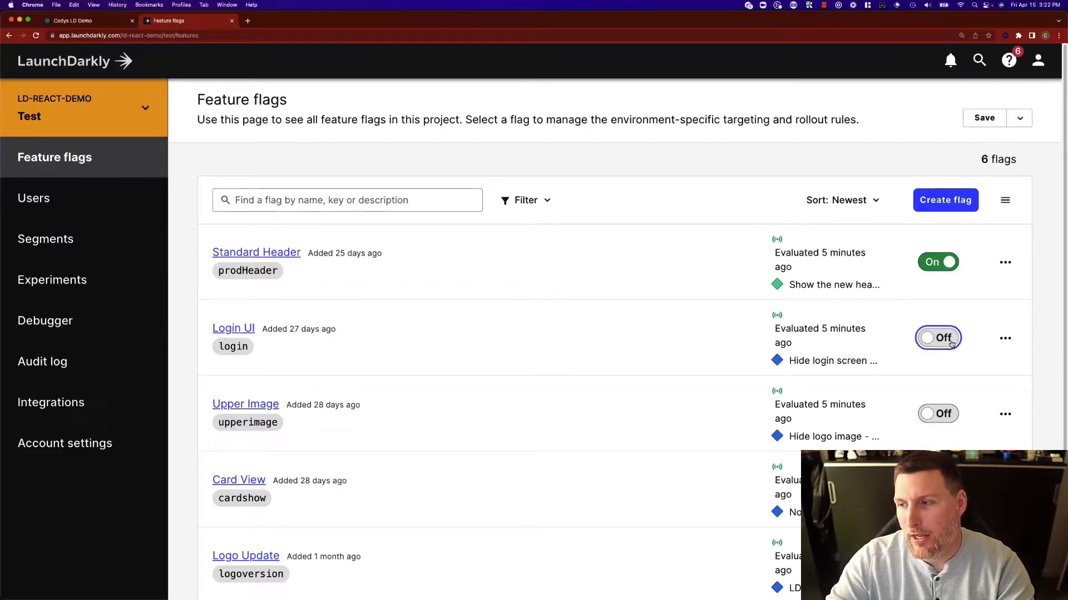
Turn on the Login UI flag and check the Submit a User form on the demo site
click(938, 338)
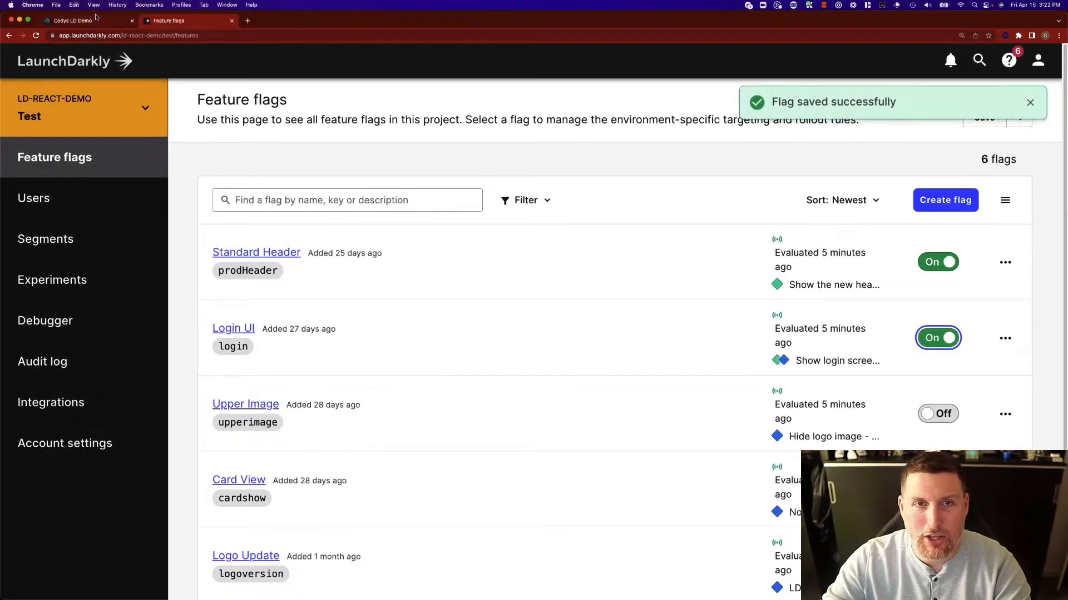
click(71, 20)
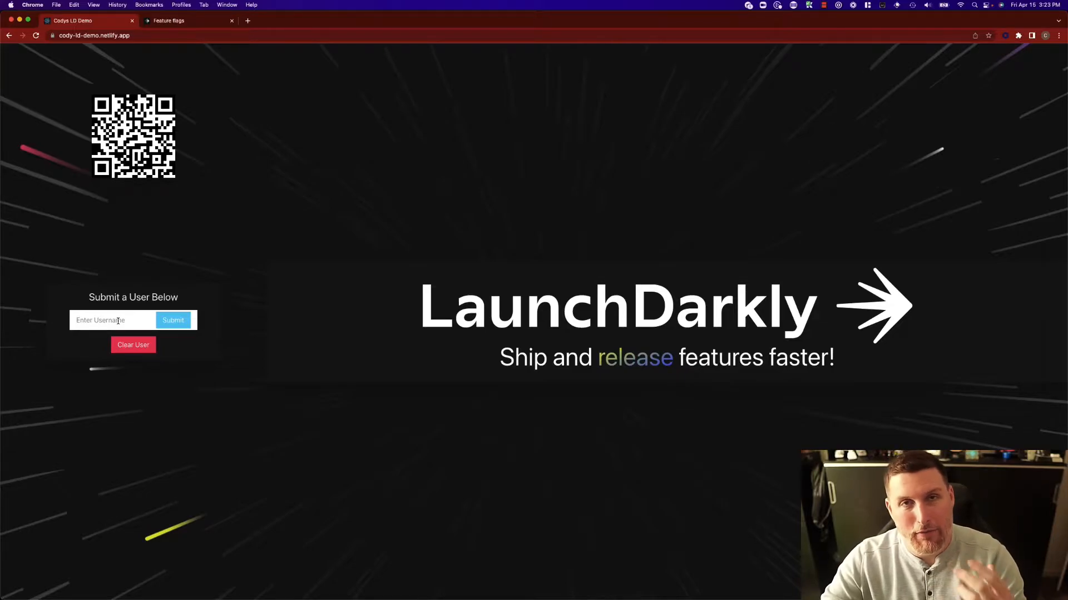
click(169, 20)
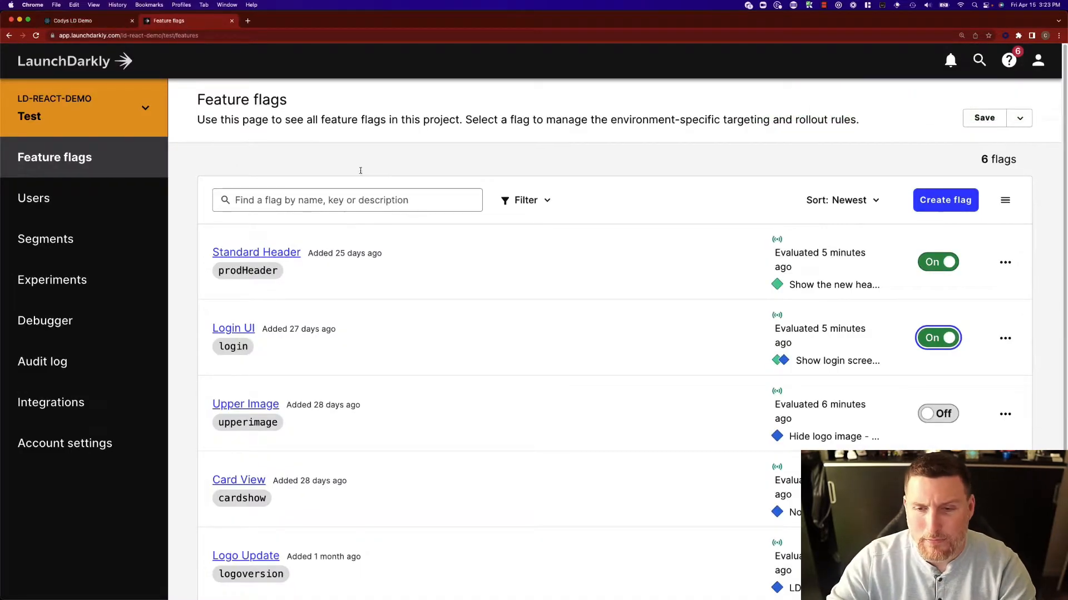
Turn targeting on for the Upper Image flag and save the change
click(245, 403)
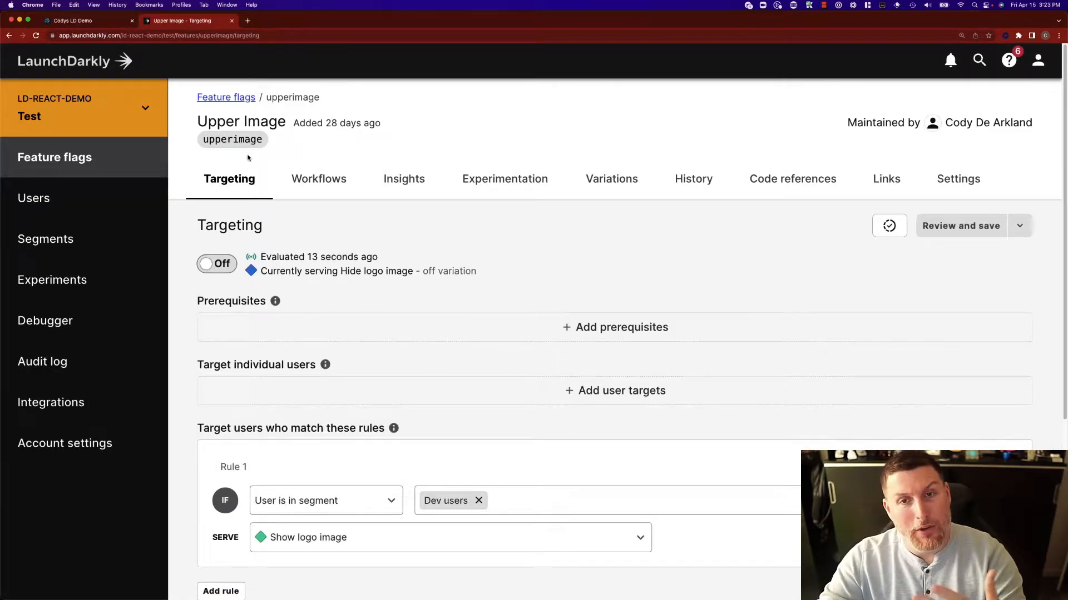
click(217, 265)
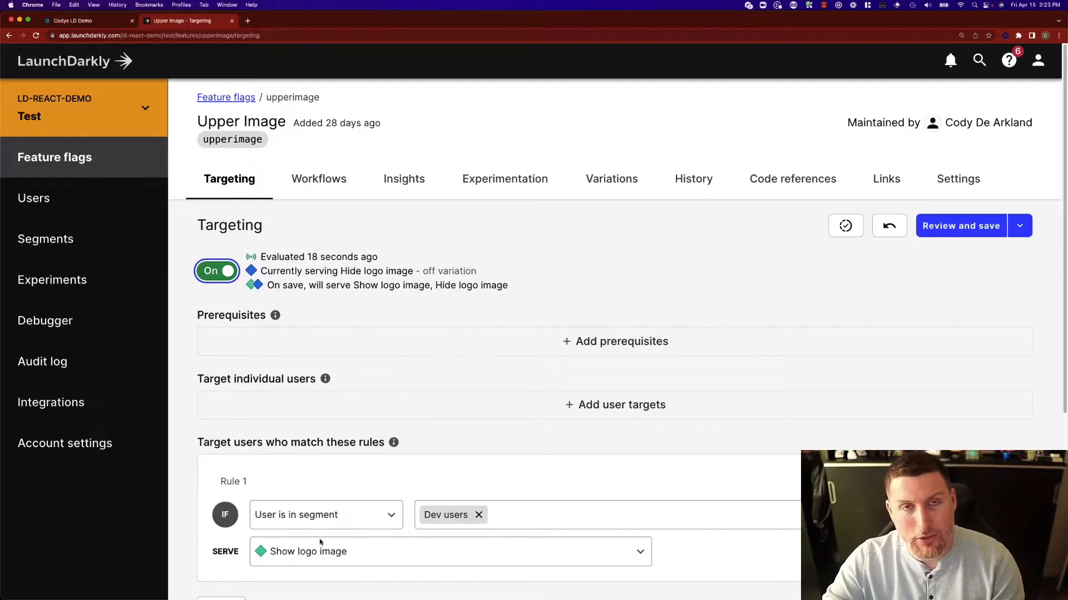
click(960, 226)
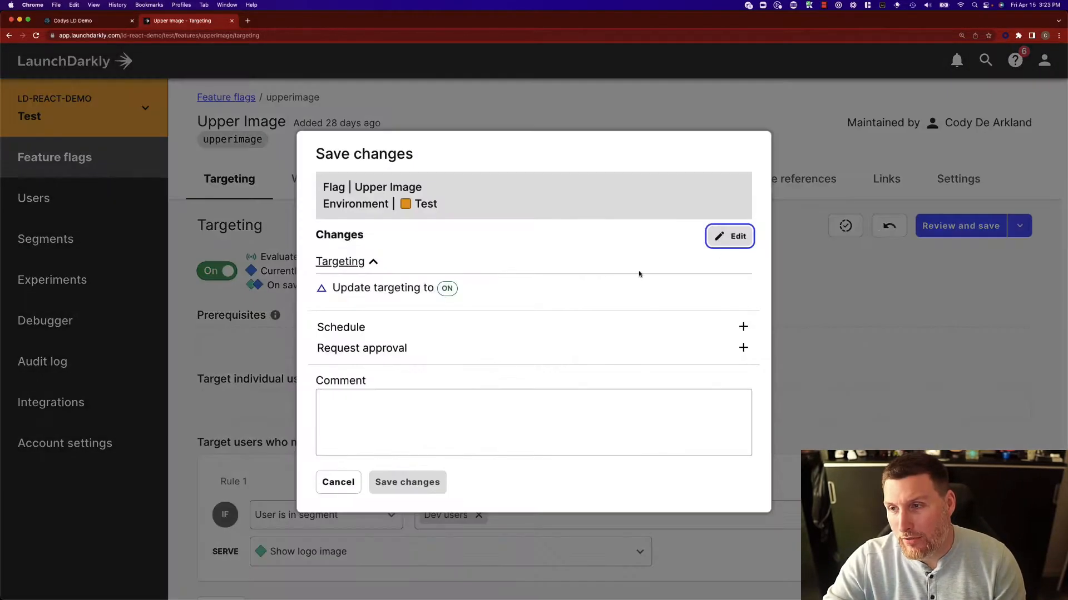
click(47, 239)
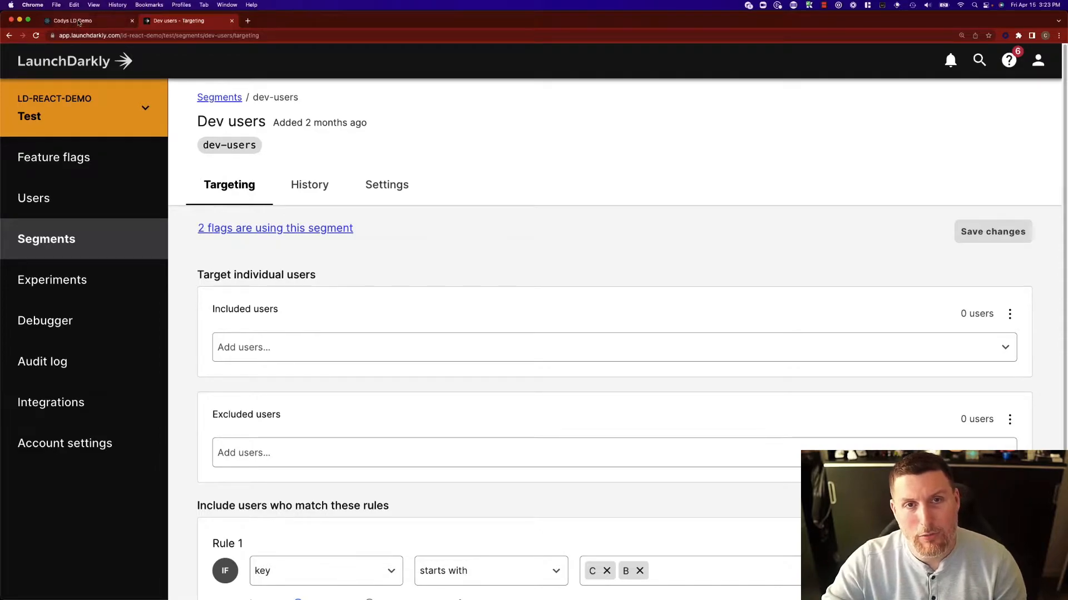
Submit a username on the demo site to see the logo image appear
click(71, 20)
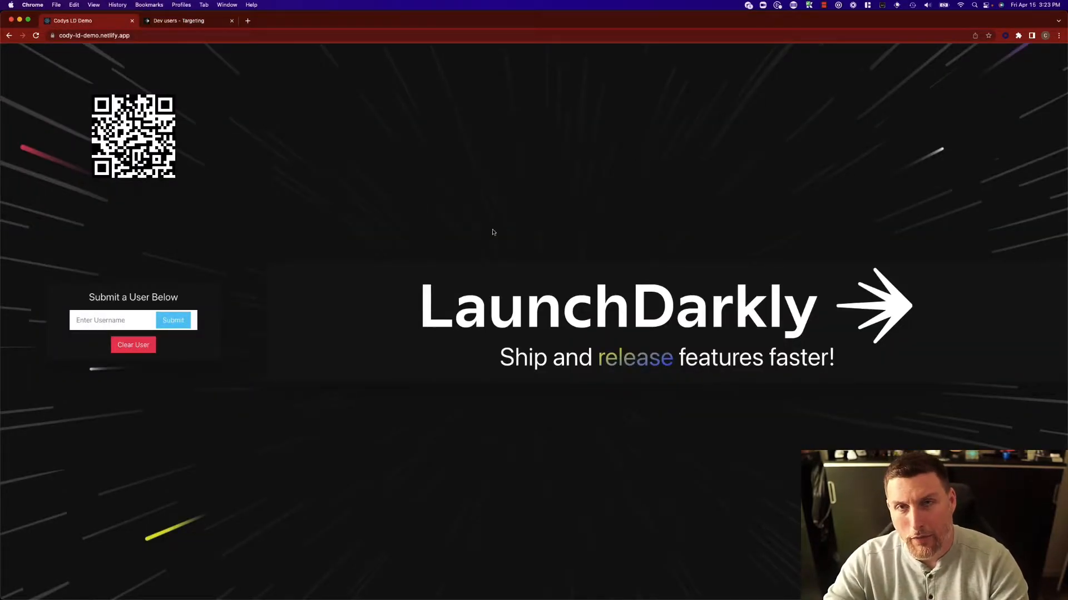
click(113, 320)
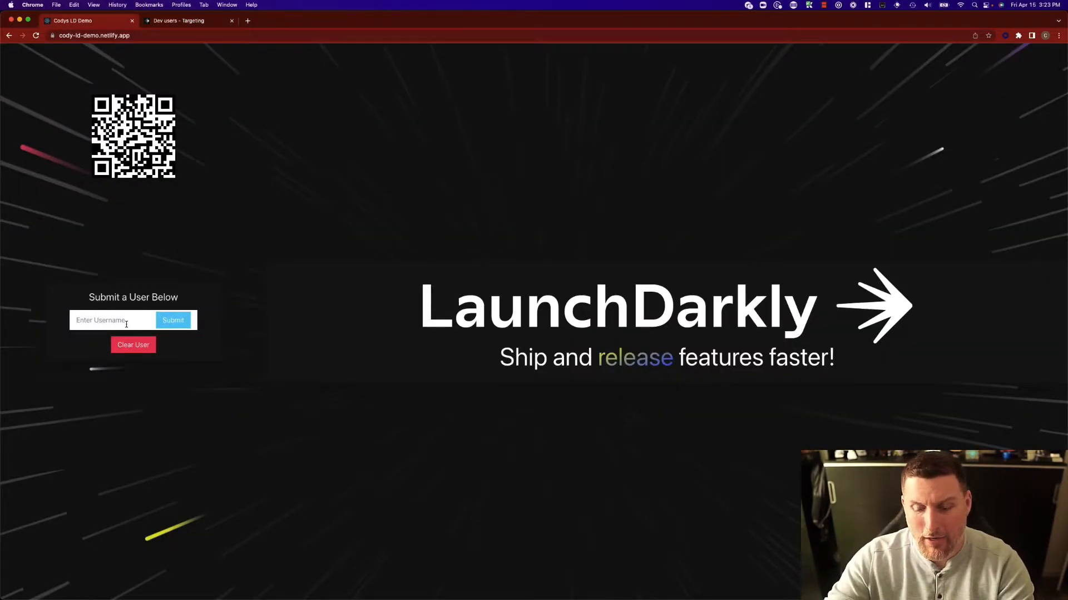
click(173, 320)
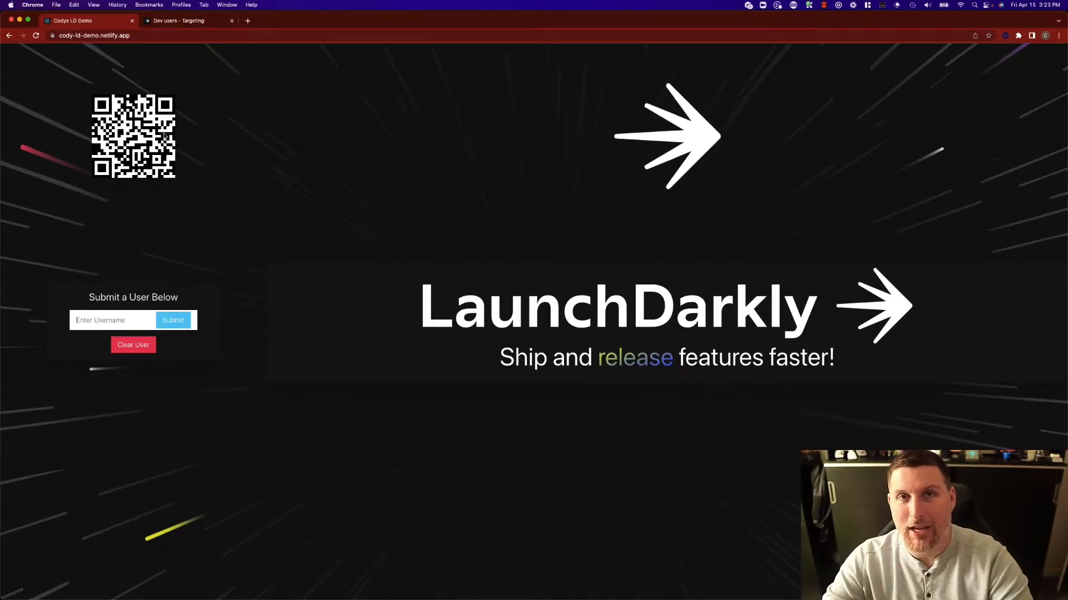
click(183, 20)
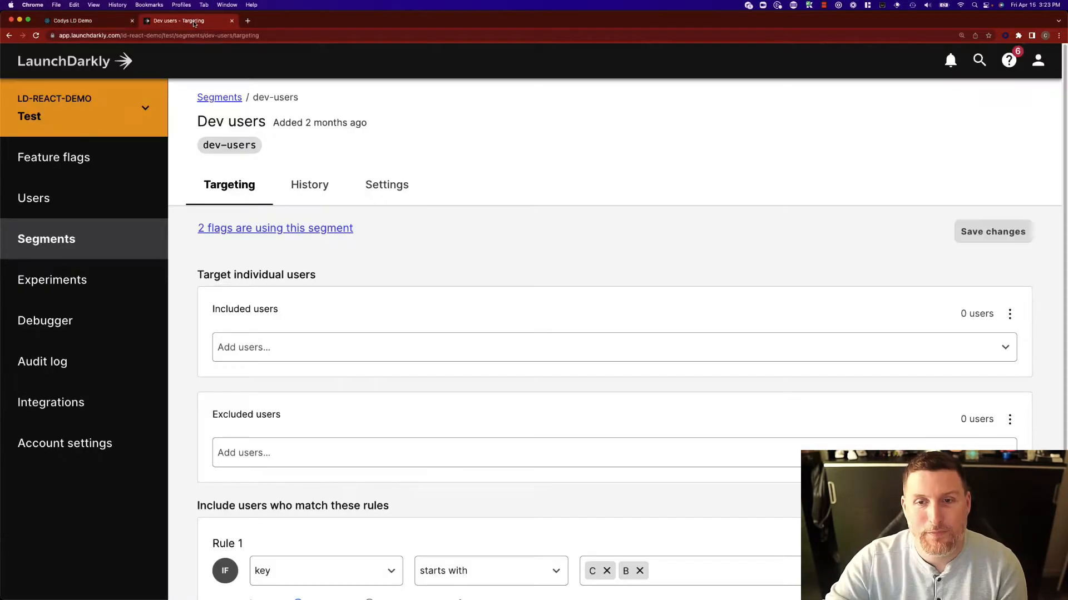
Keep Logo Update's default percentage rollout, turn its targeting on, and save
click(55, 157)
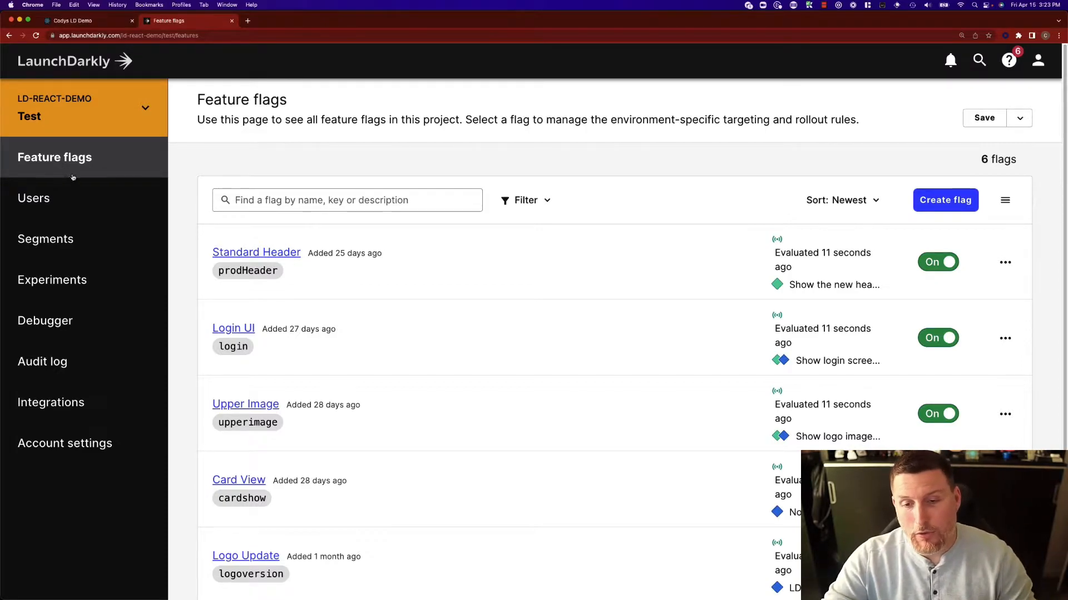
mouse_move(311, 465)
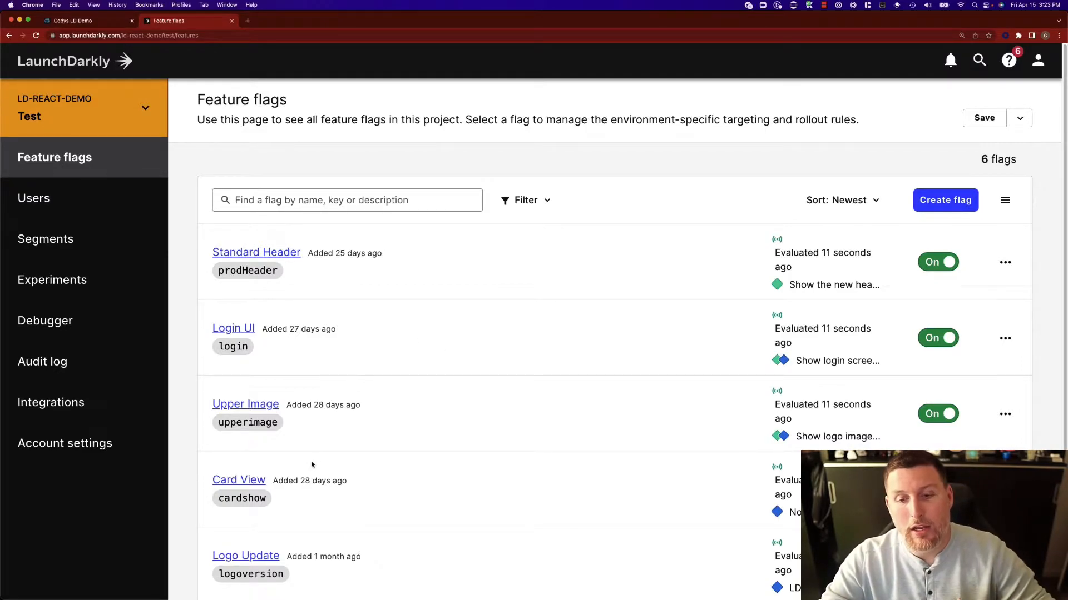
scroll(down, 3)
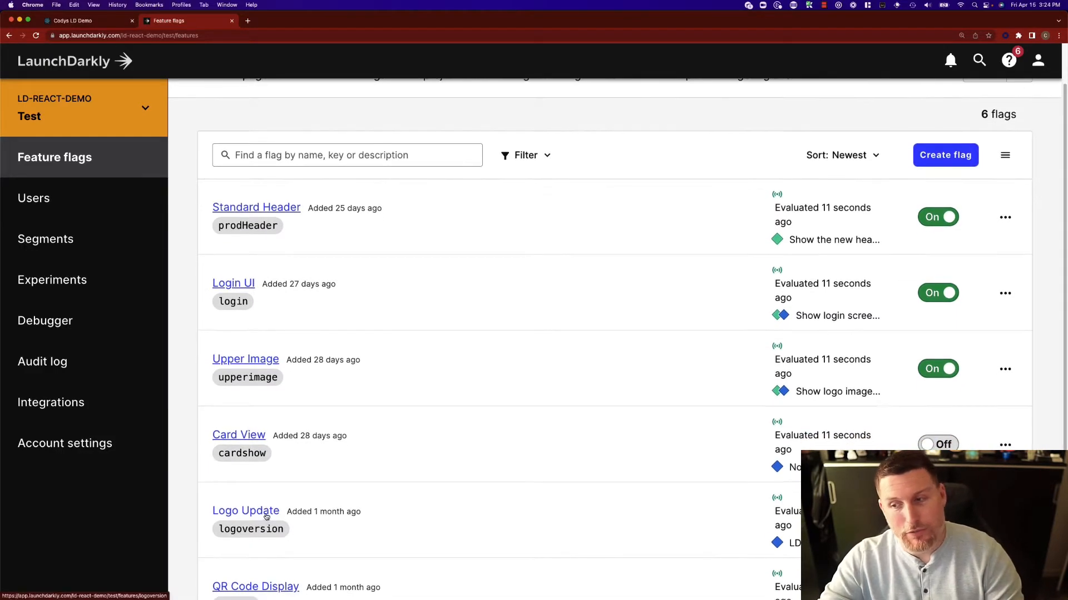
click(244, 511)
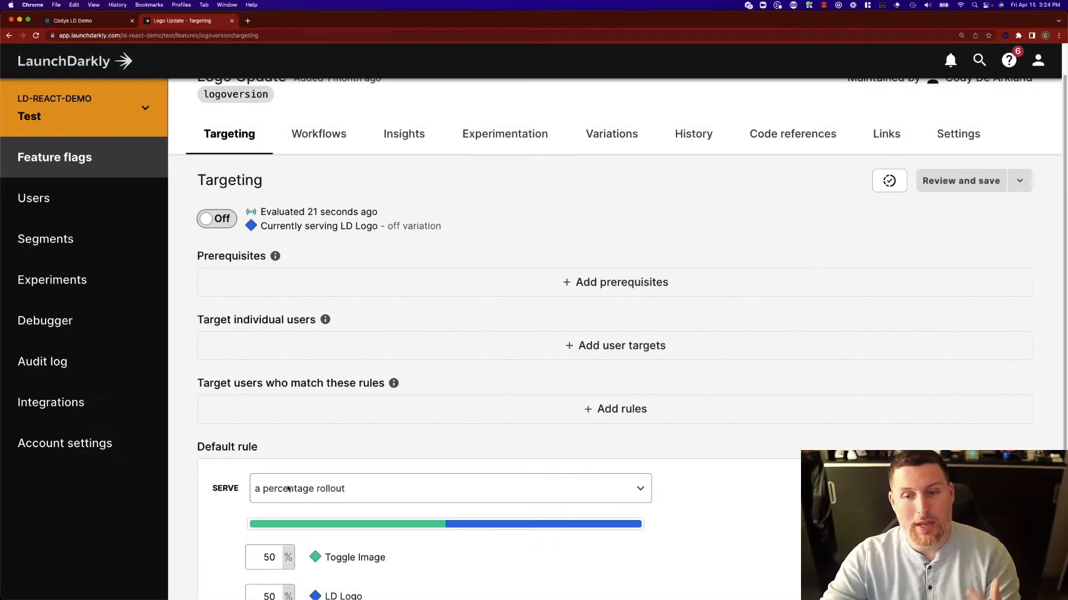
scroll(down, 3)
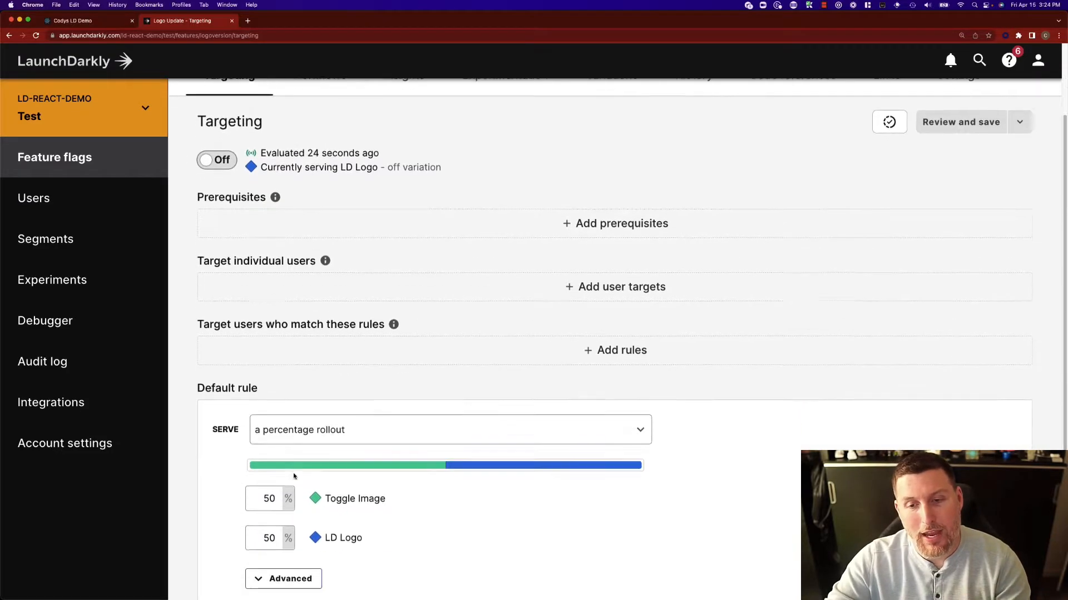
click(449, 429)
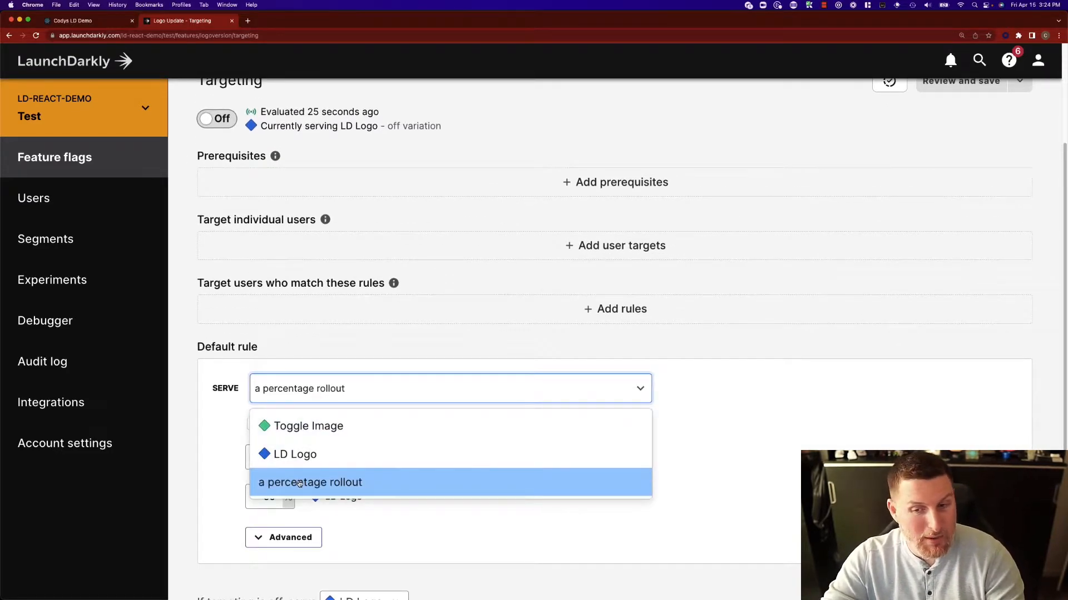
click(310, 482)
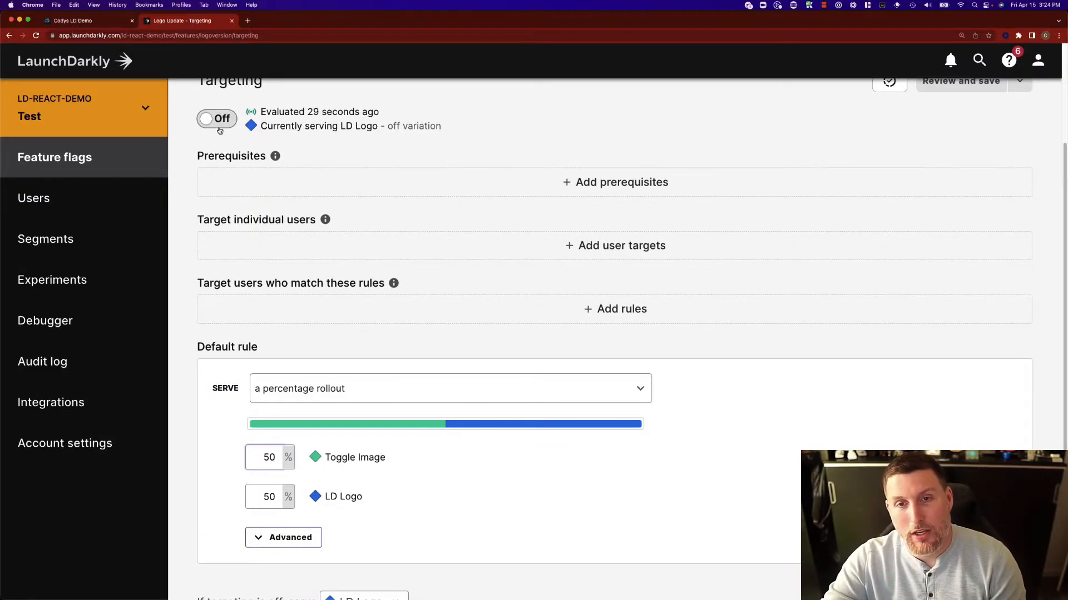
click(217, 119)
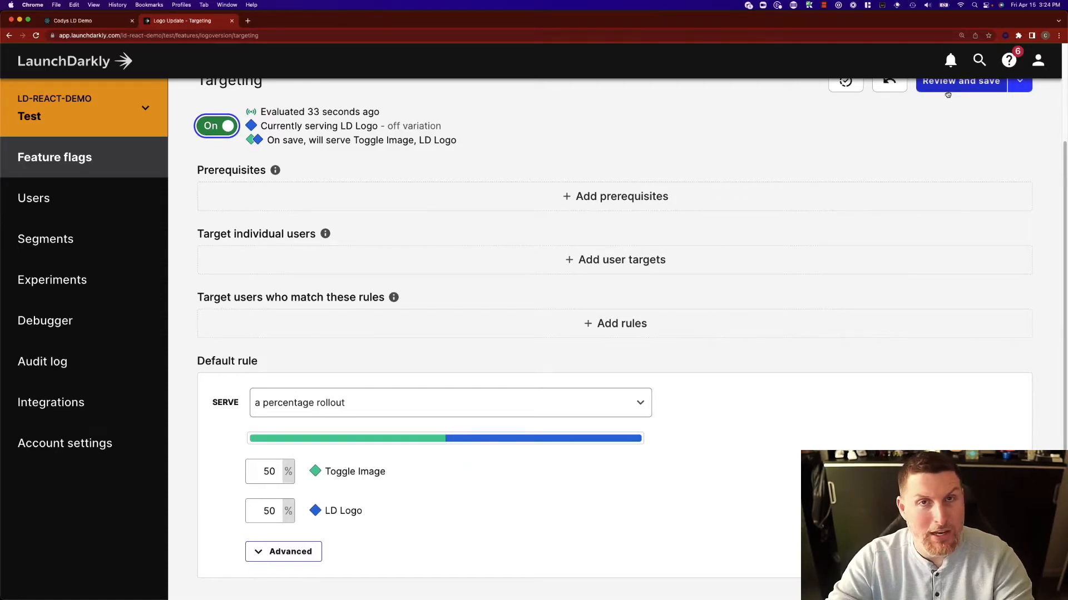
click(959, 82)
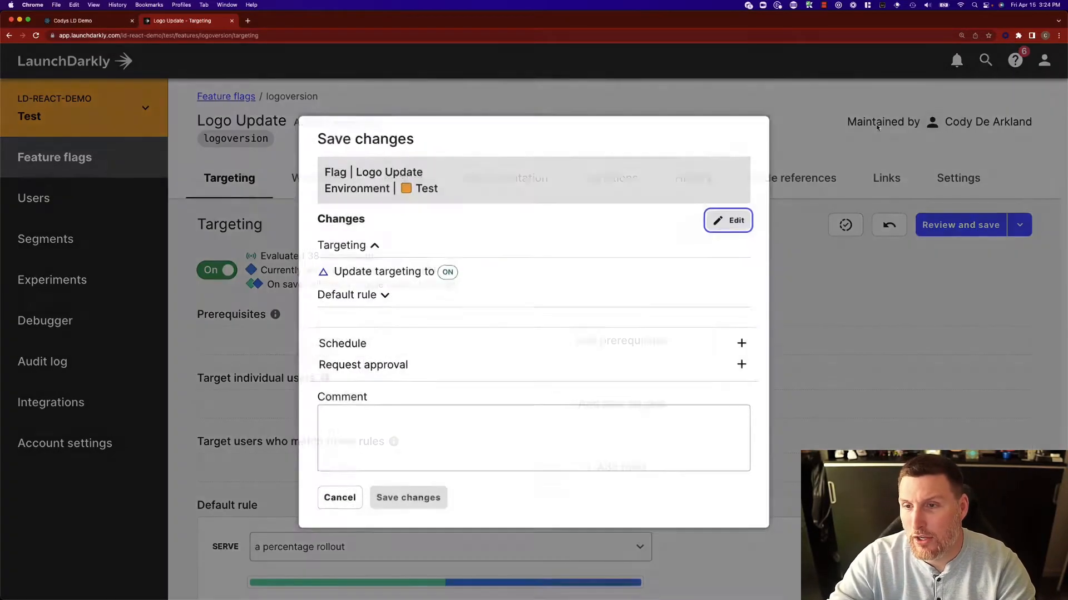
click(407, 497)
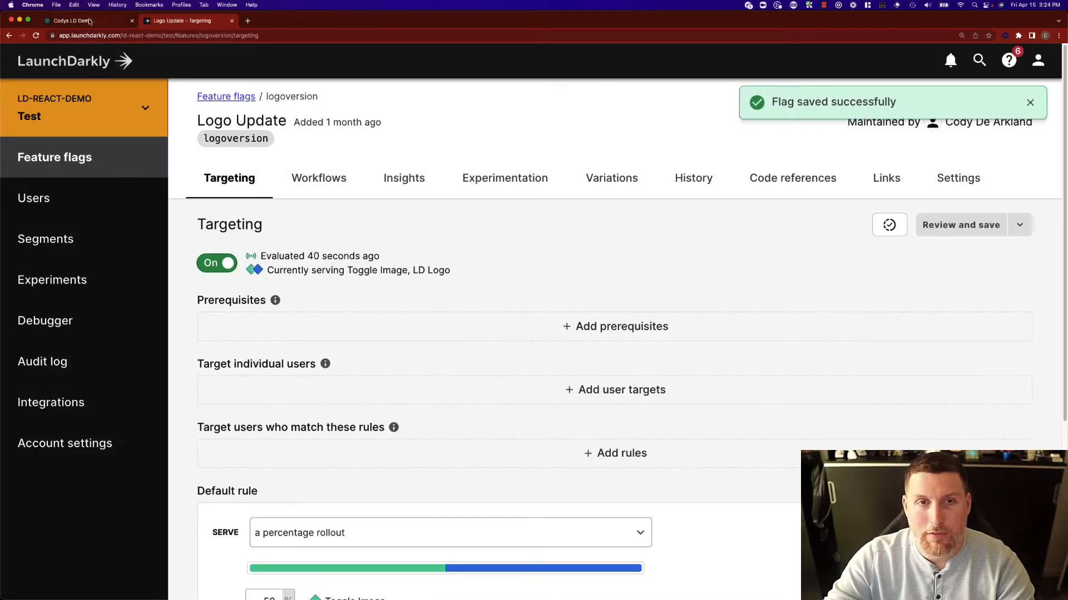
Submit Bruce on the demo site to see the astronaut logo, then return to Logo Update
click(71, 20)
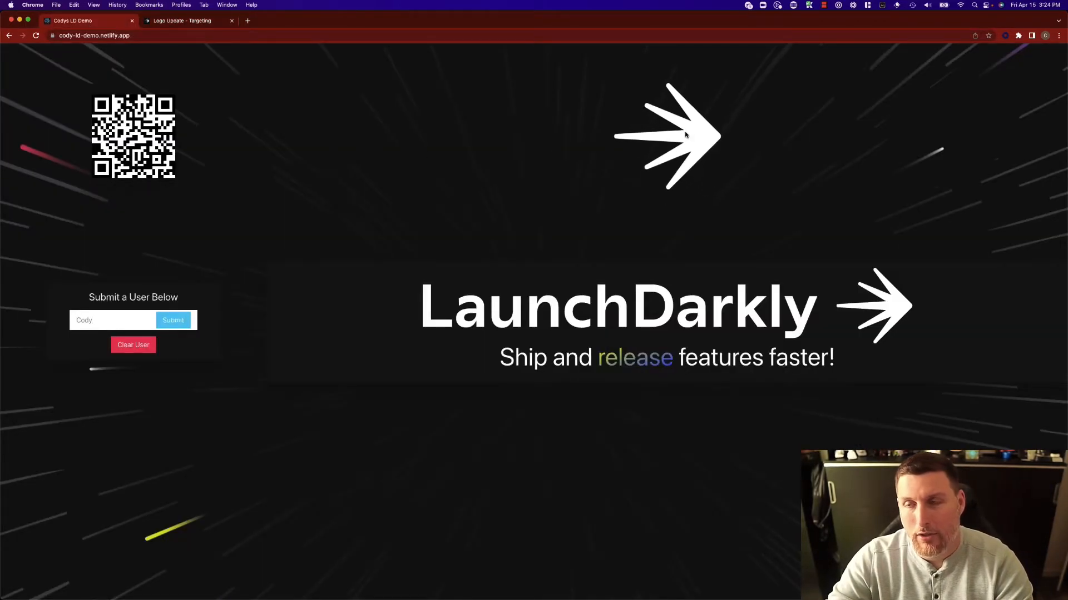
mouse_move(510, 114)
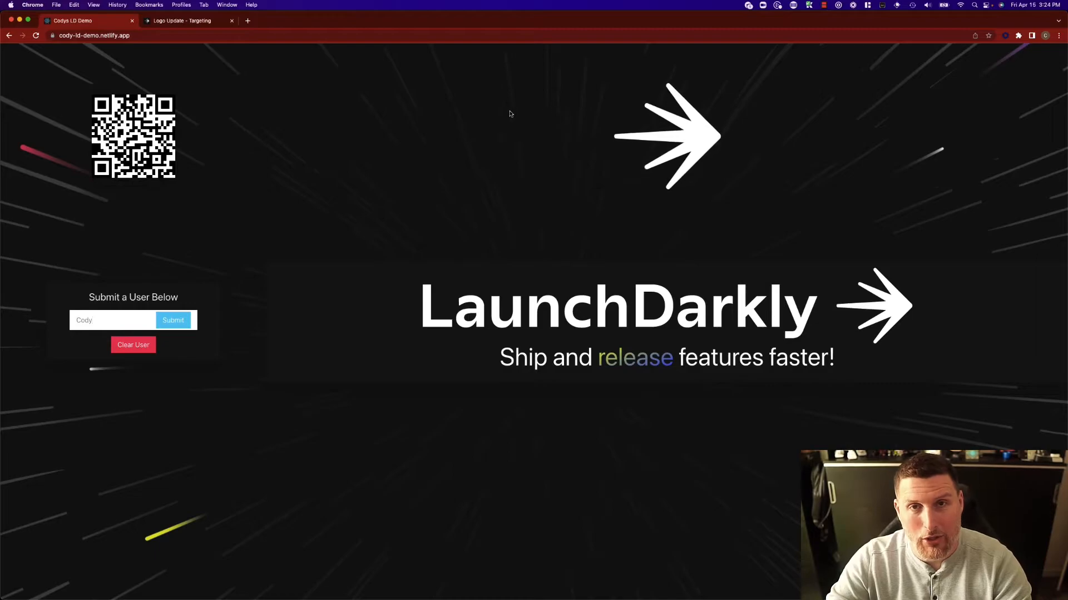
double_click(83, 320)
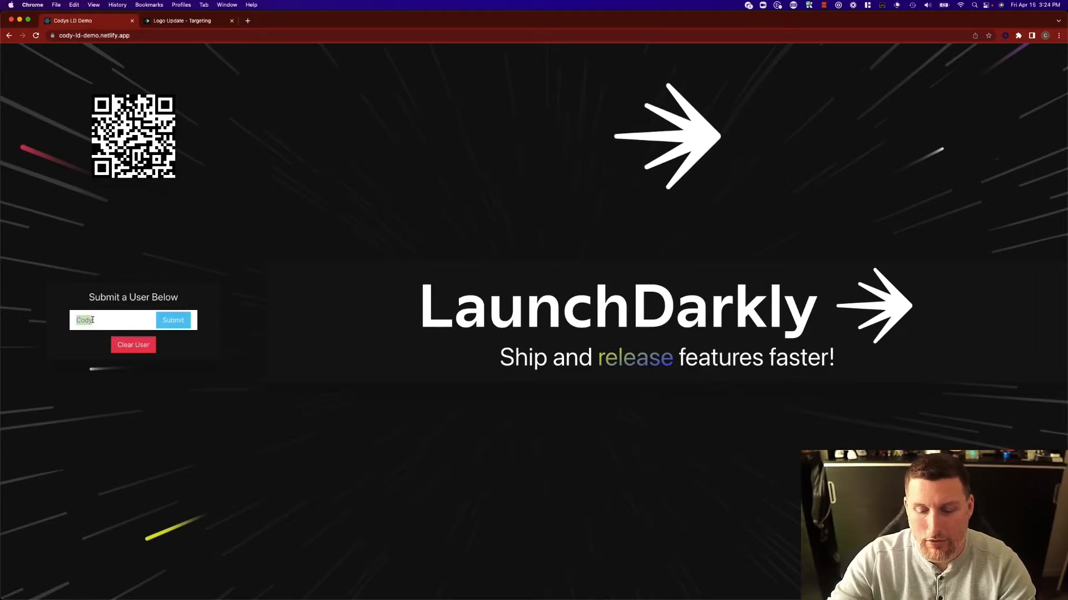
click(173, 320)
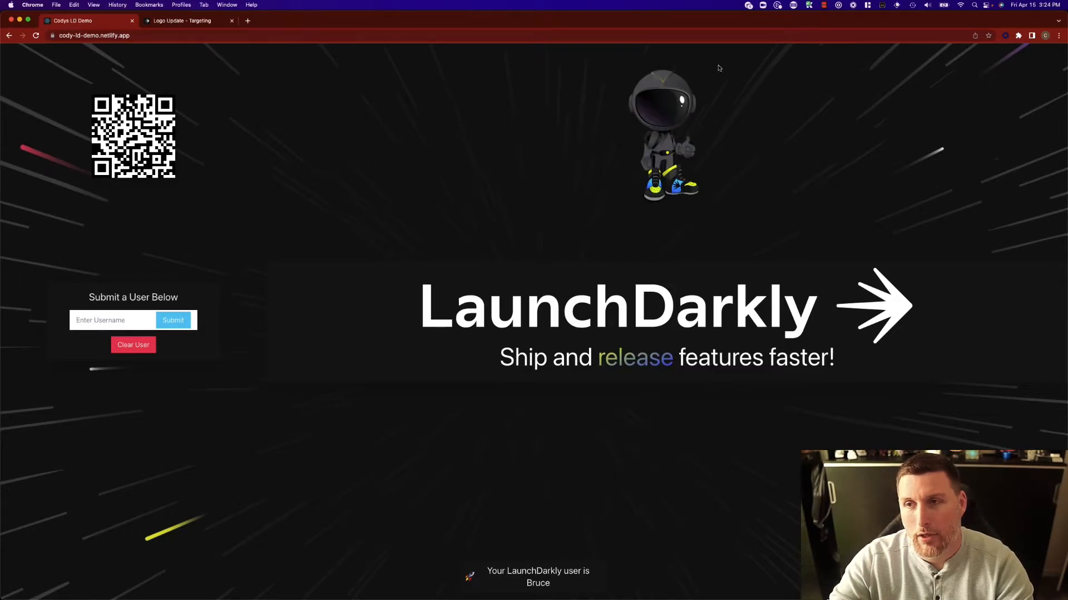
mouse_move(672, 160)
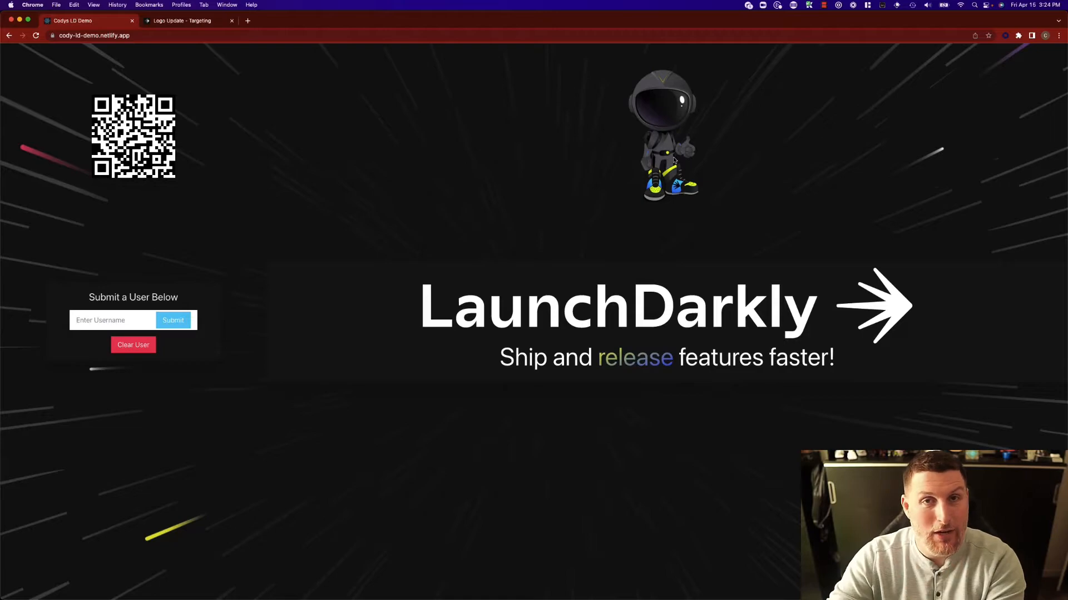
mouse_move(159, 80)
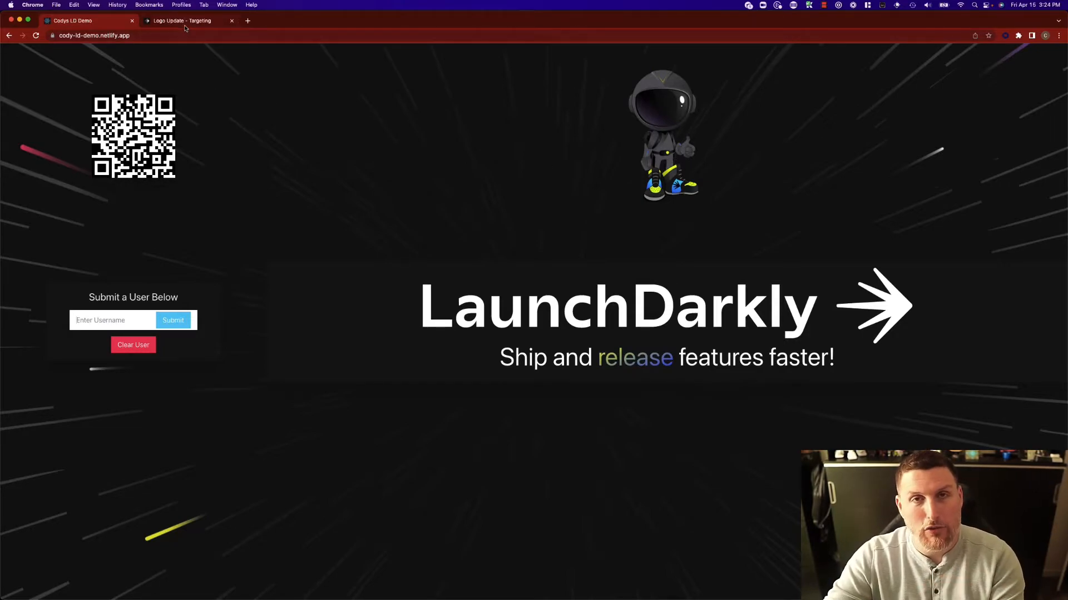
mouse_move(181, 20)
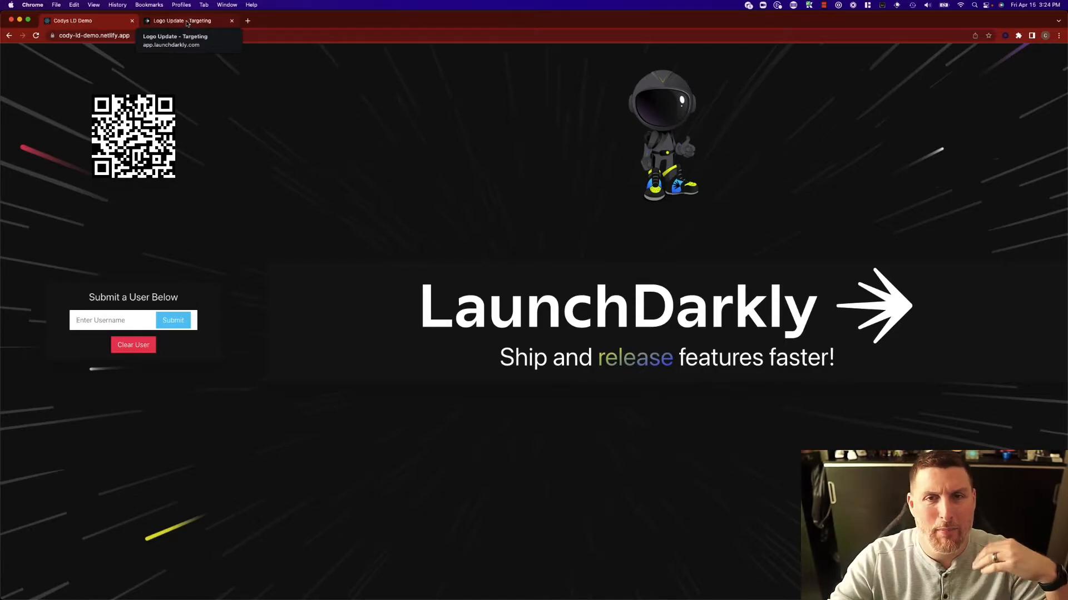
click(184, 20)
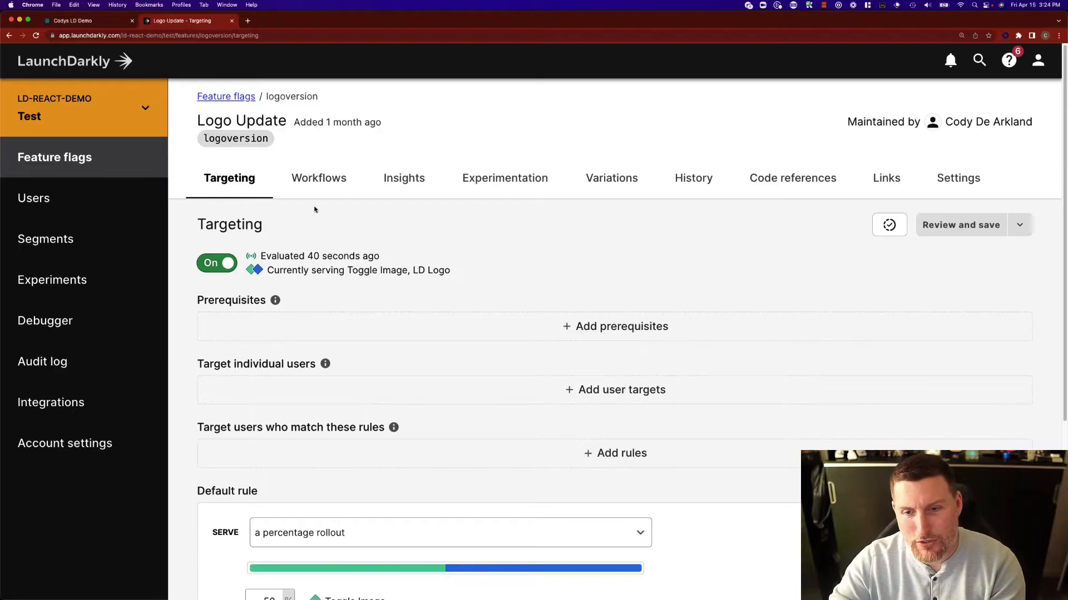
mouse_move(366, 377)
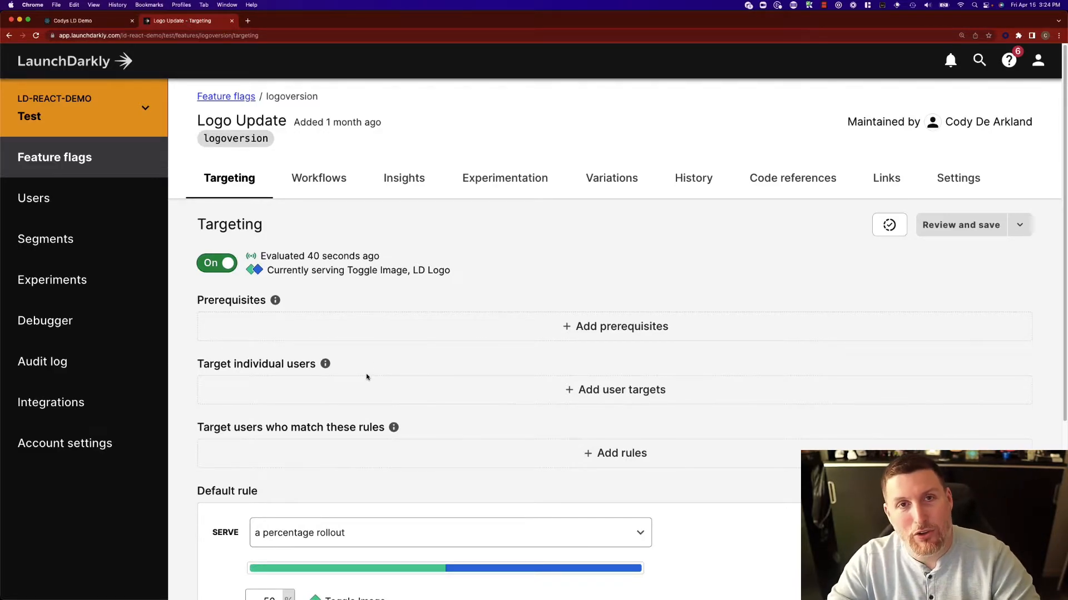
scroll(down, 3)
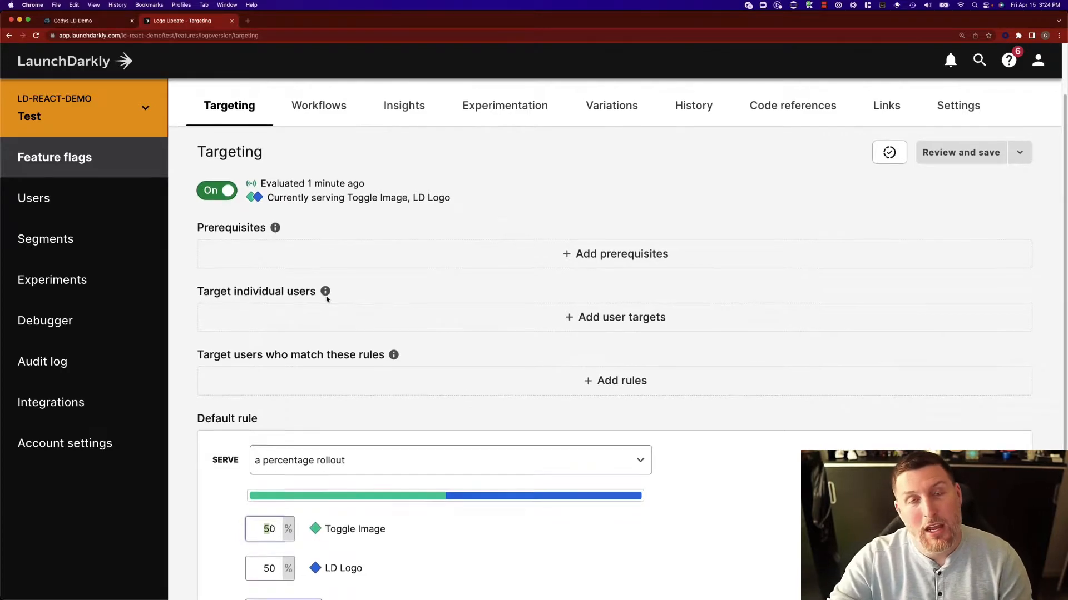
View the Logo Update flag's Workflows page and the Create workflow choices without creating one
click(318, 105)
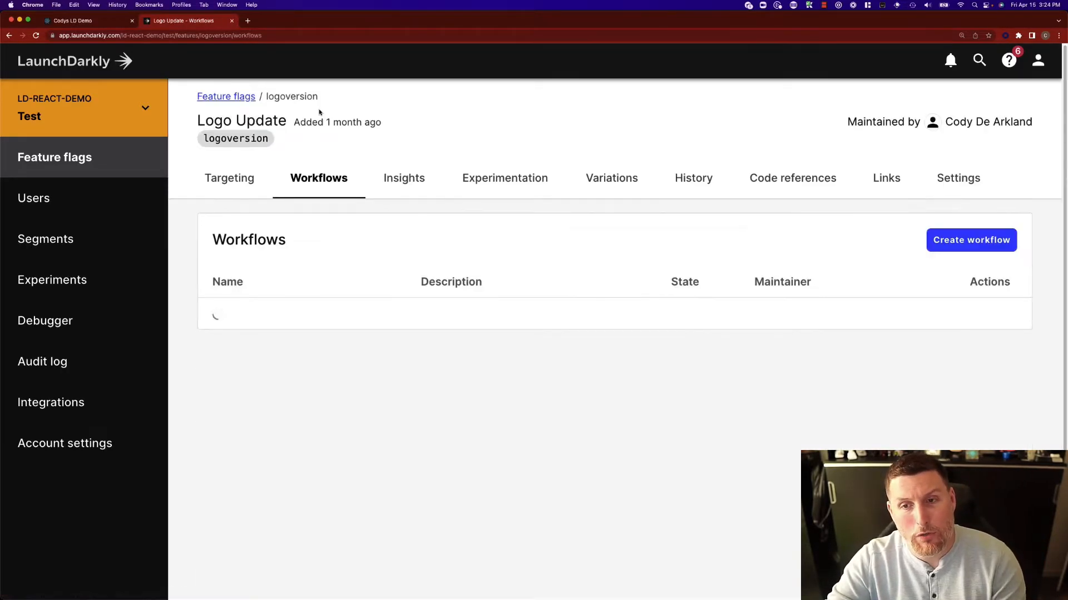
click(970, 241)
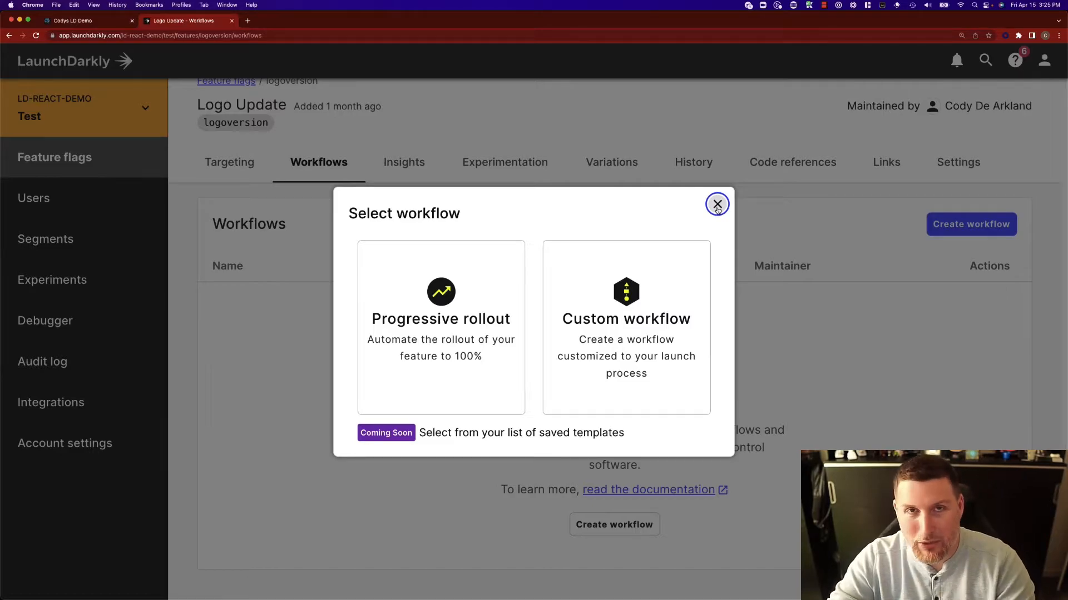
click(716, 205)
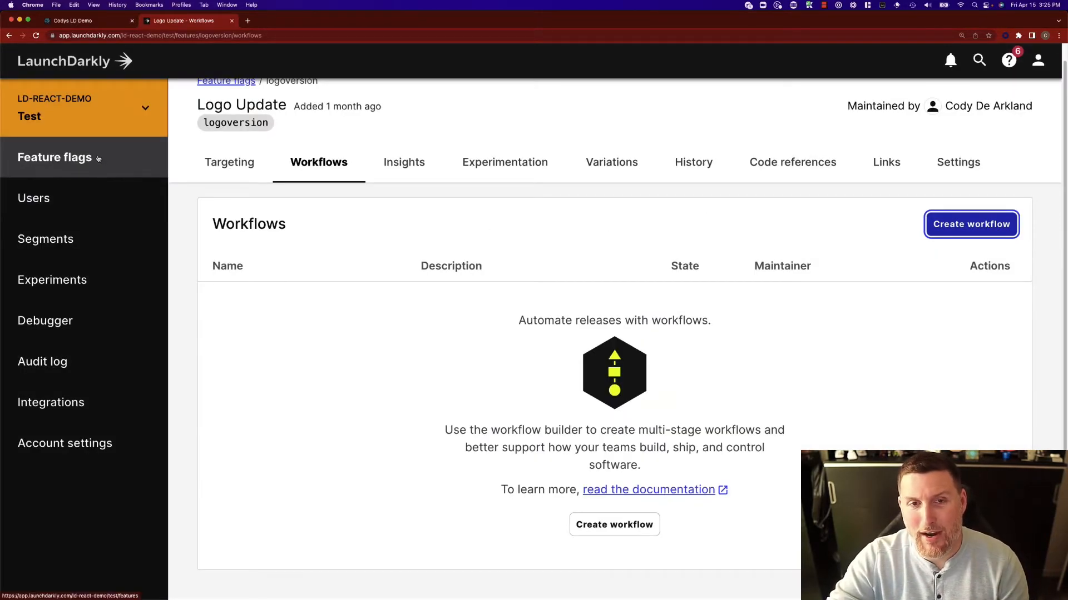
Set Logo Update's default rule to serve Toggle Image and save the change
click(55, 157)
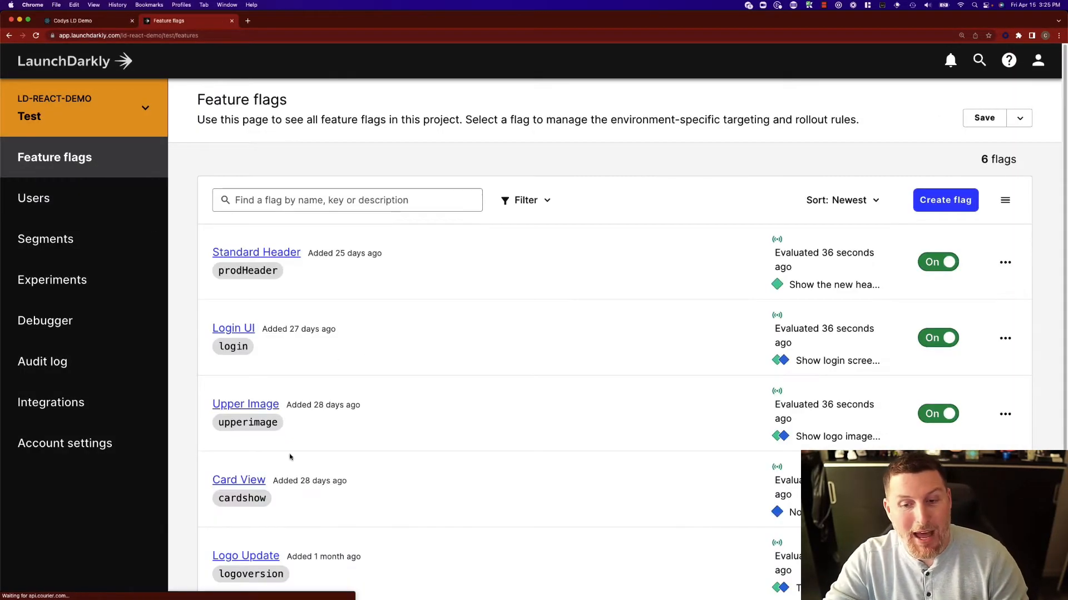
click(245, 556)
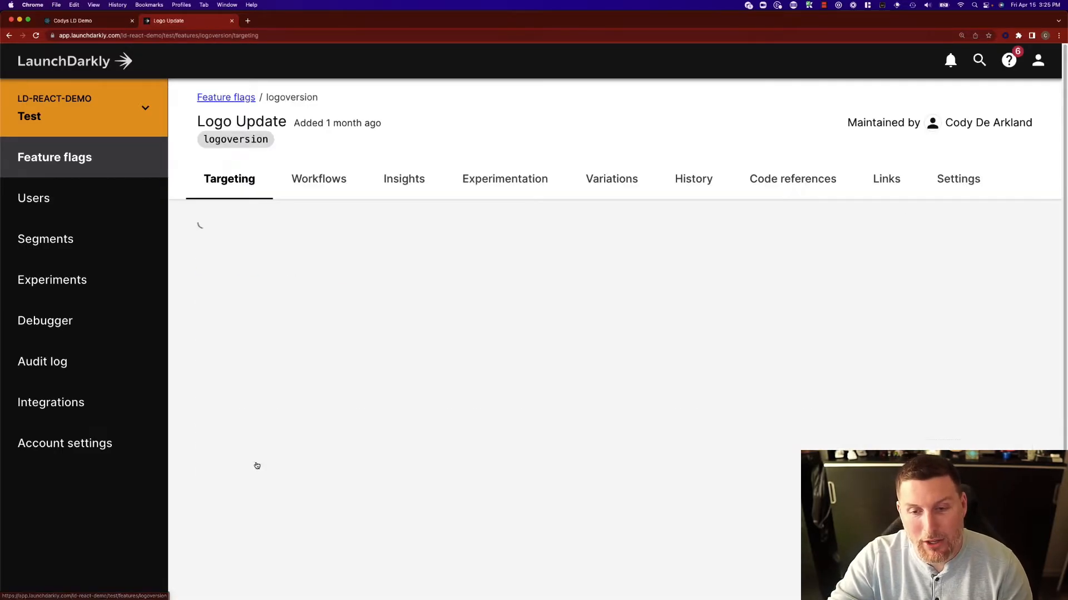
click(449, 484)
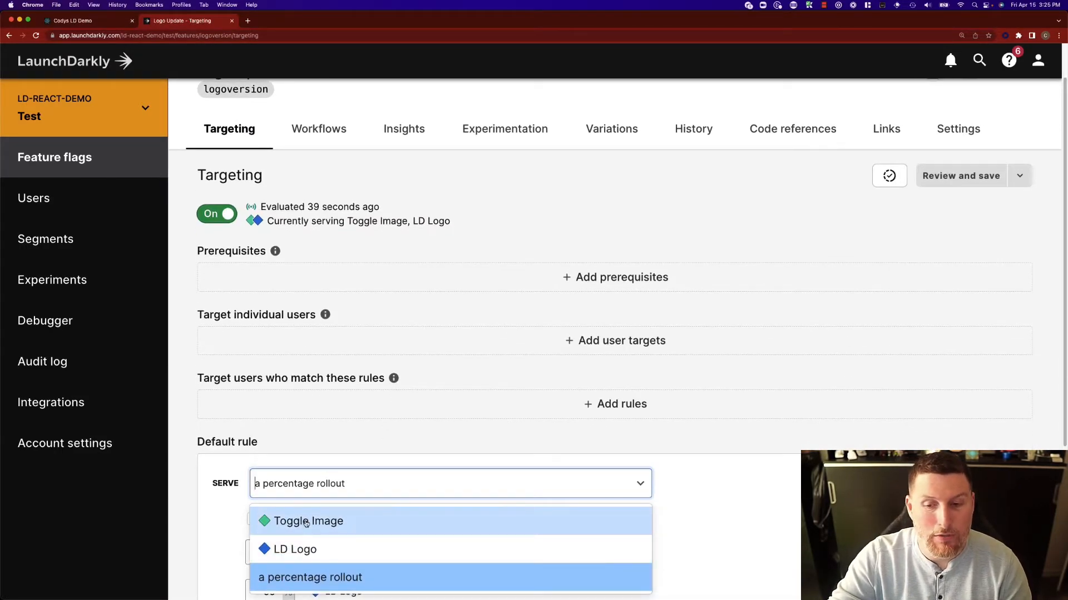
click(308, 520)
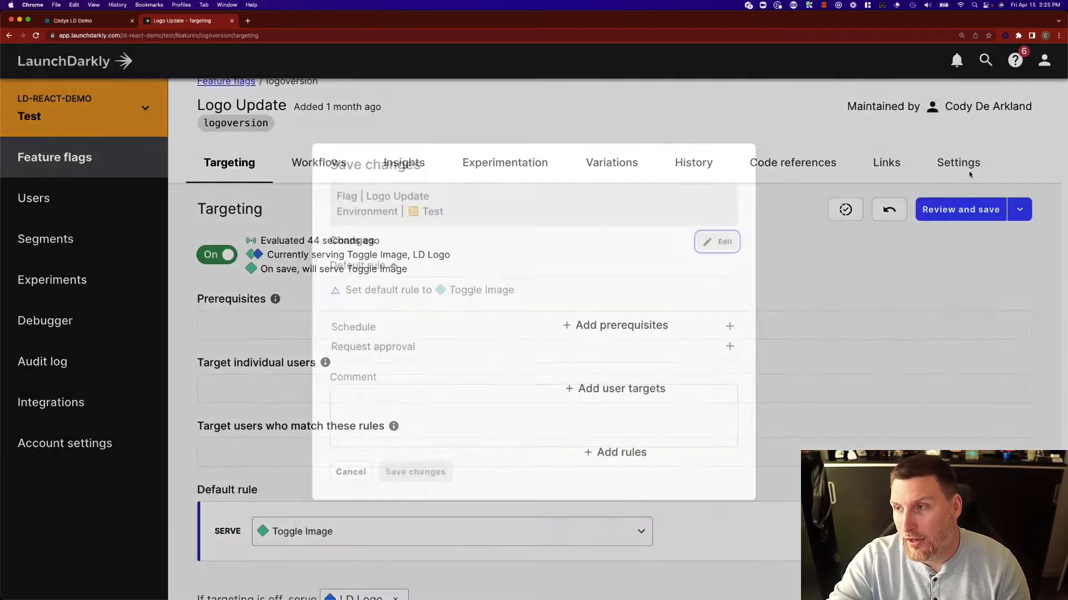
click(415, 472)
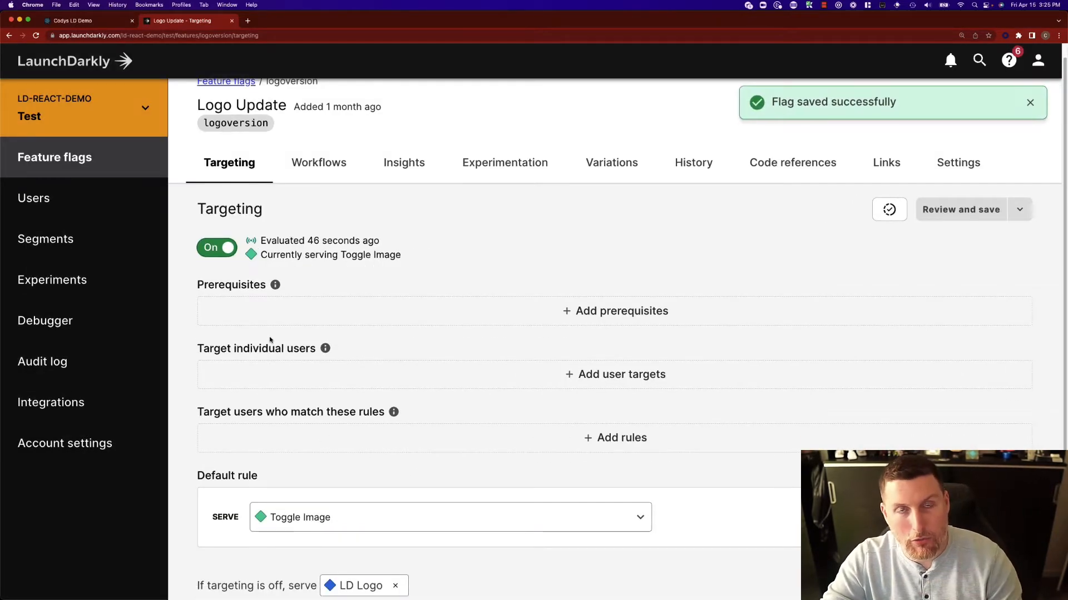
click(54, 157)
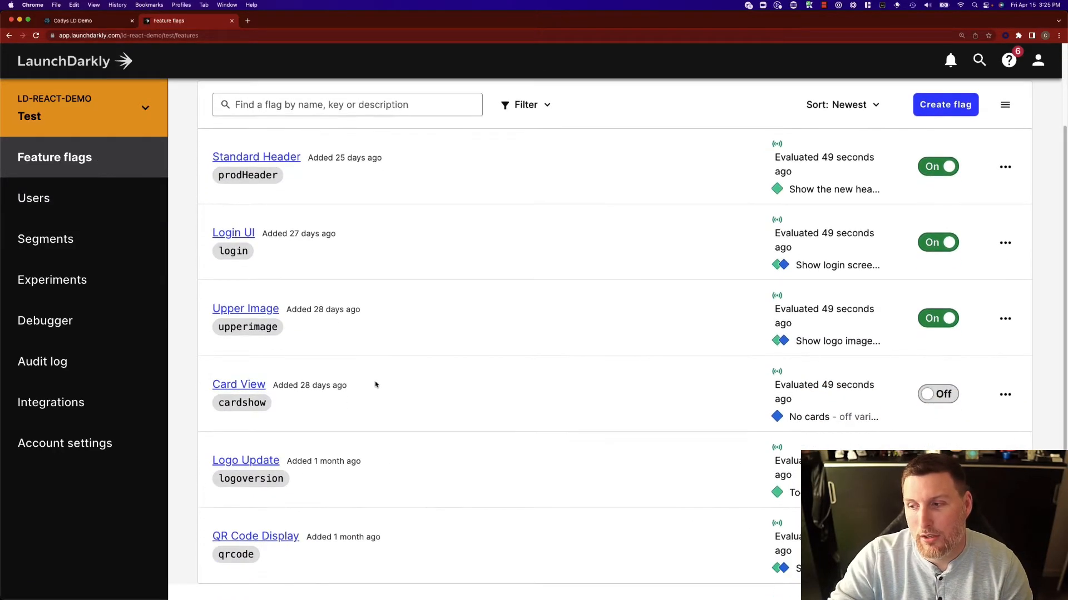
mouse_move(238, 383)
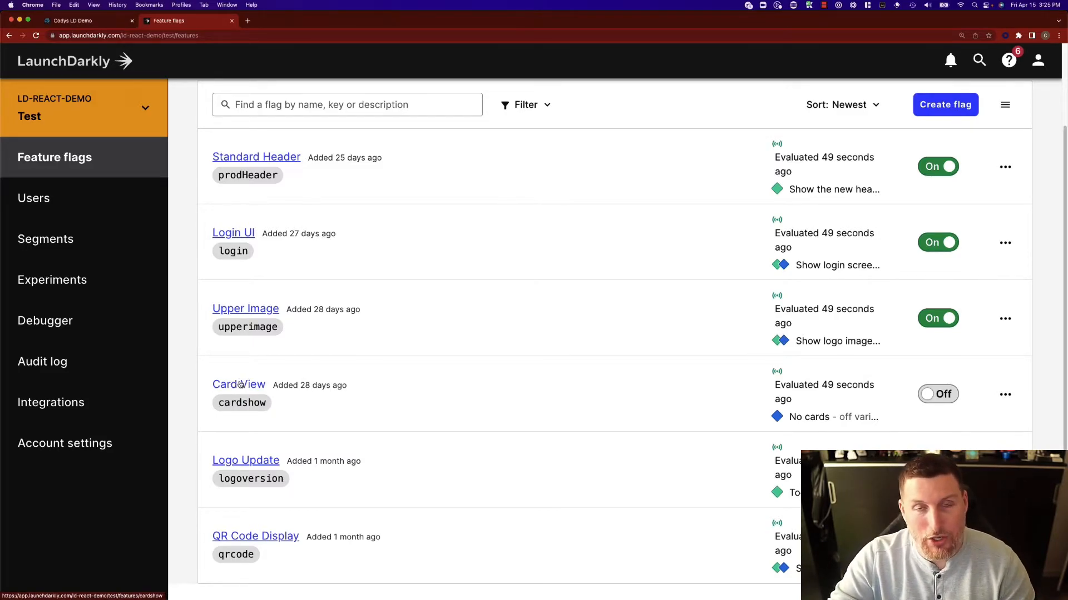
Add Jake as a user target for Show LD value cards, turn Card View targeting on, and save
click(238, 384)
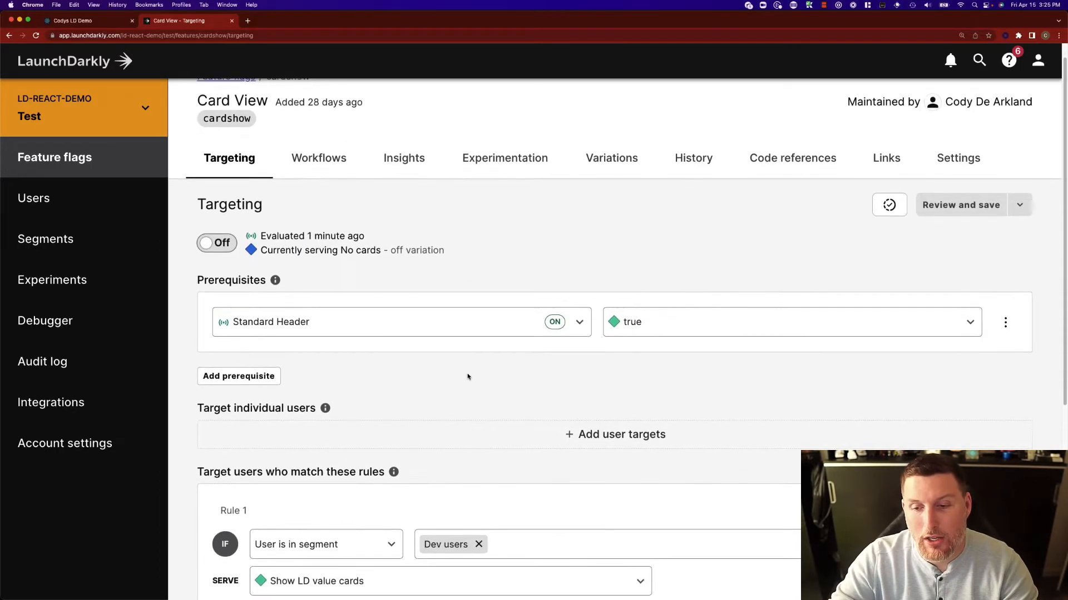
scroll(down, 3)
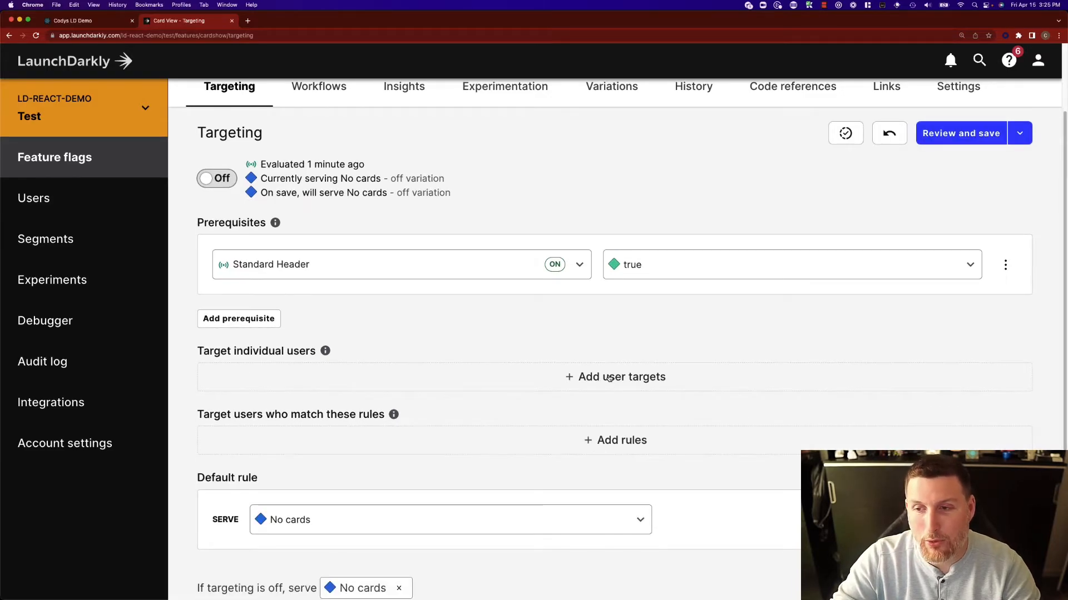
click(614, 377)
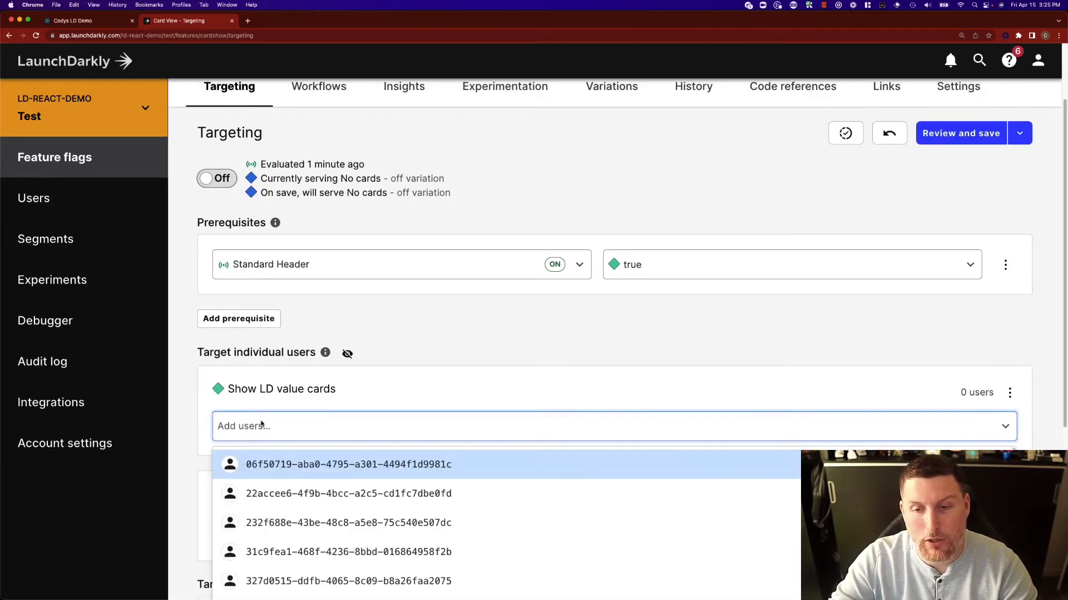
text(Jake)
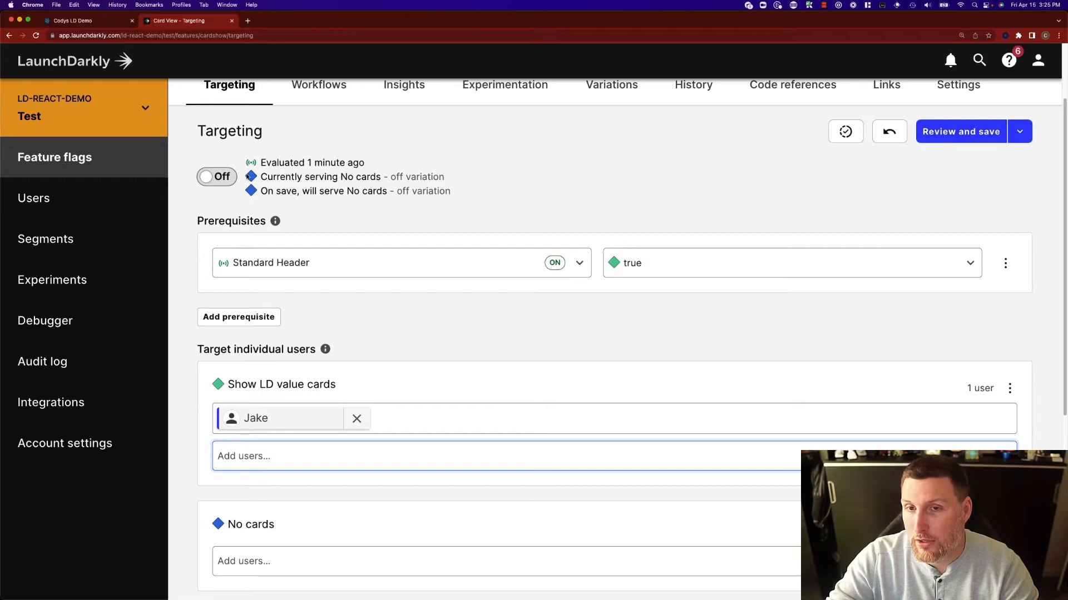
click(217, 177)
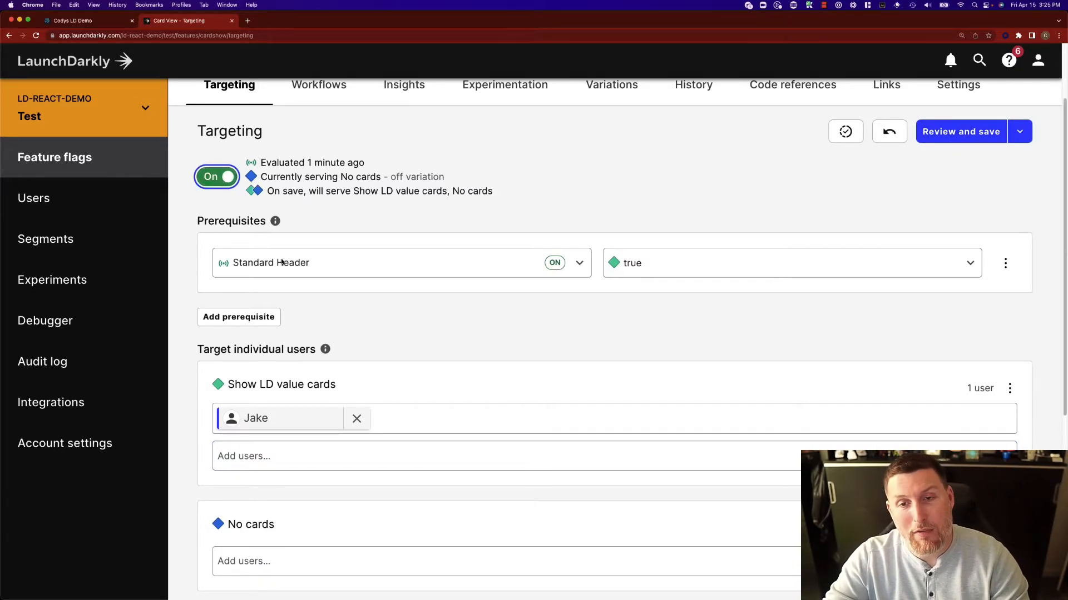
mouse_move(231, 252)
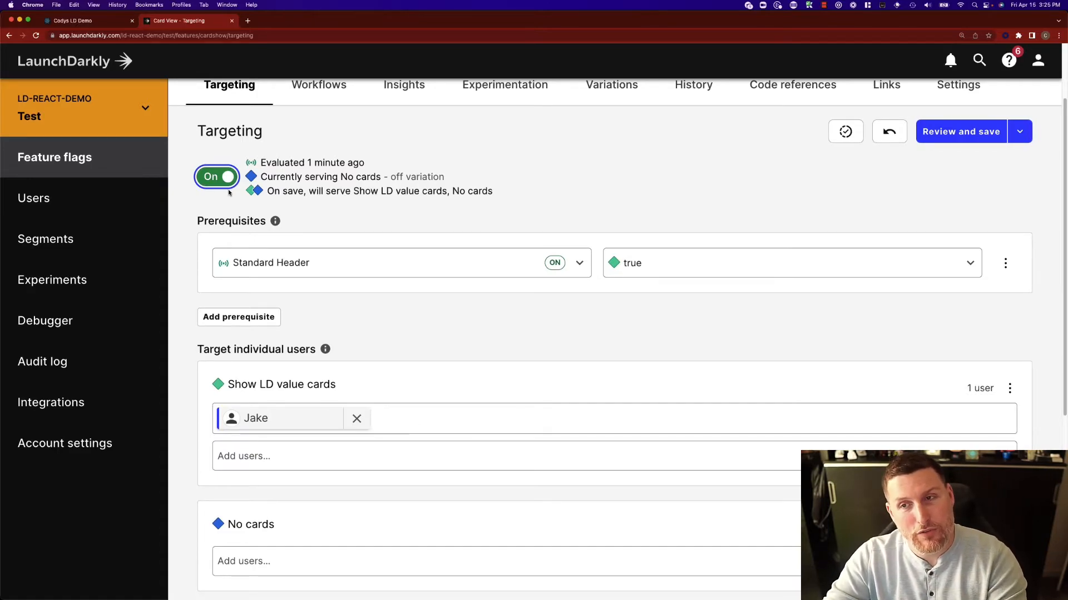
mouse_move(302, 271)
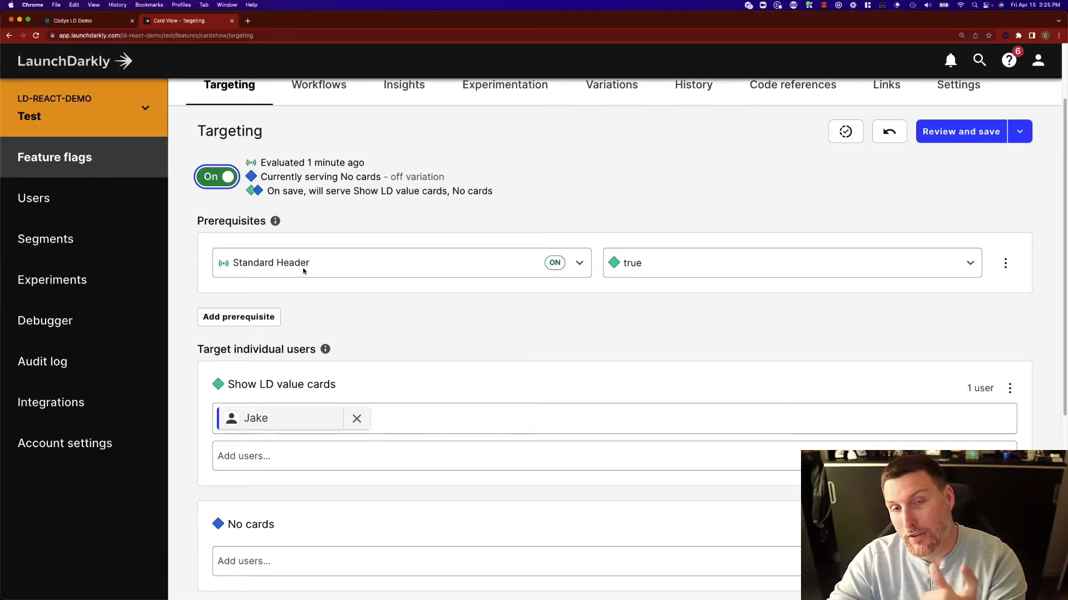
click(960, 131)
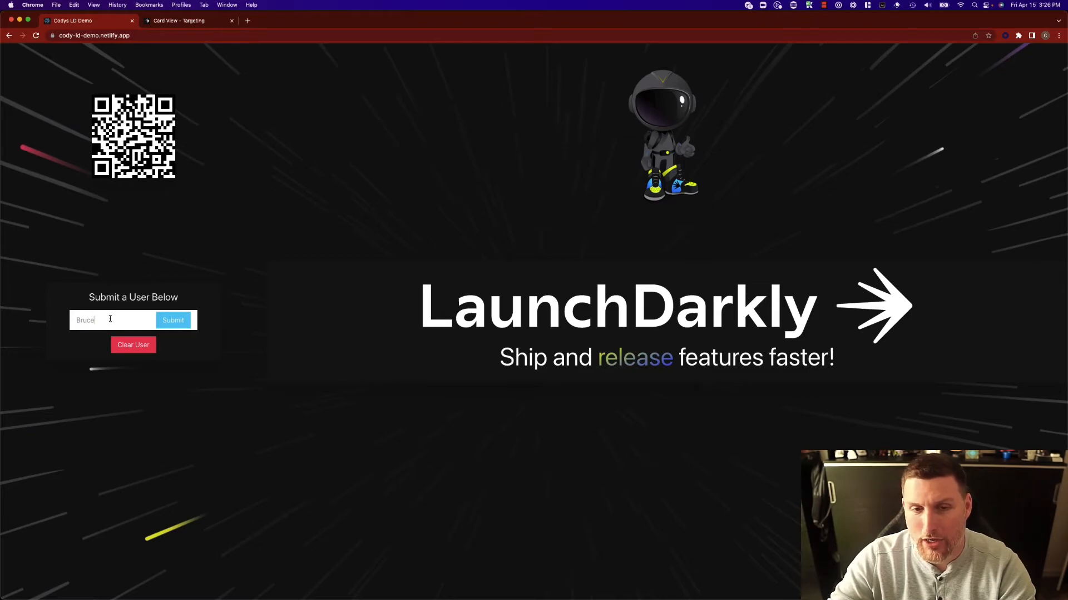
Submit Jake as the demo site user to show the Build, Push, Deploy and Release cards
text(Jake)
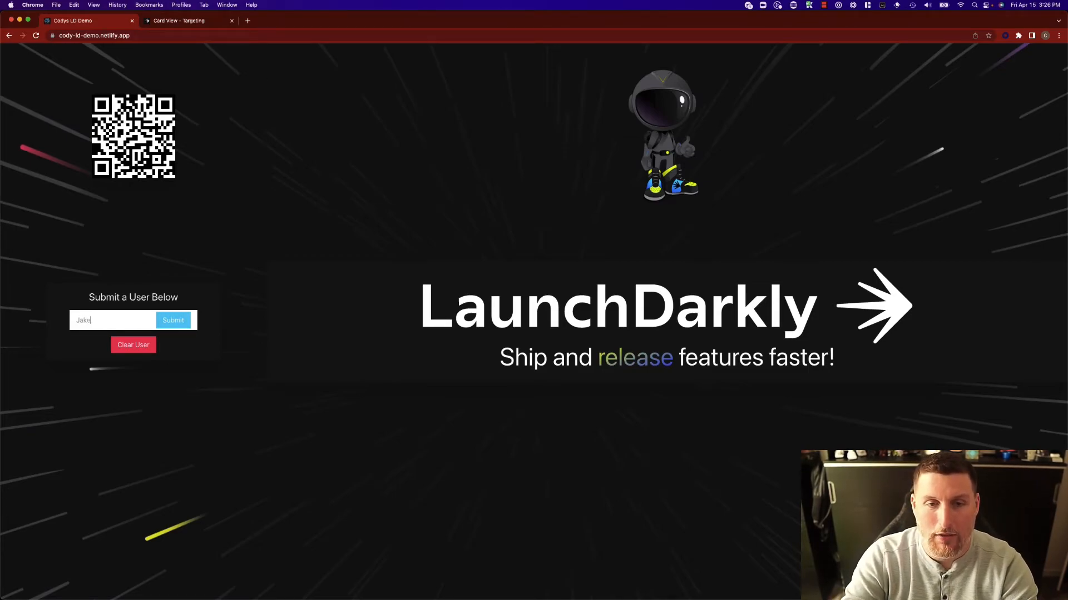
click(174, 321)
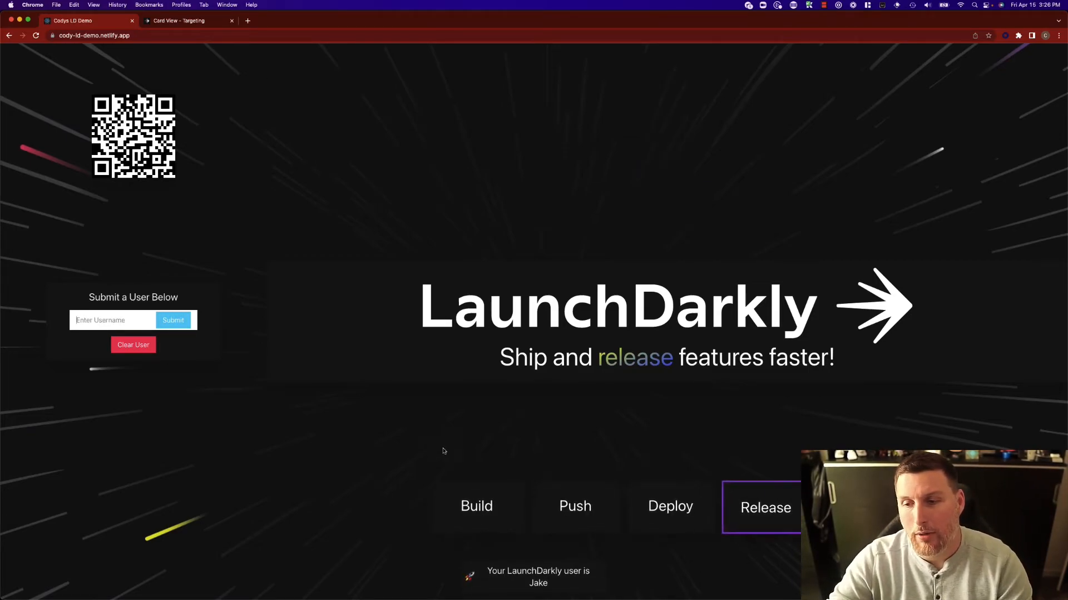
mouse_move(496, 115)
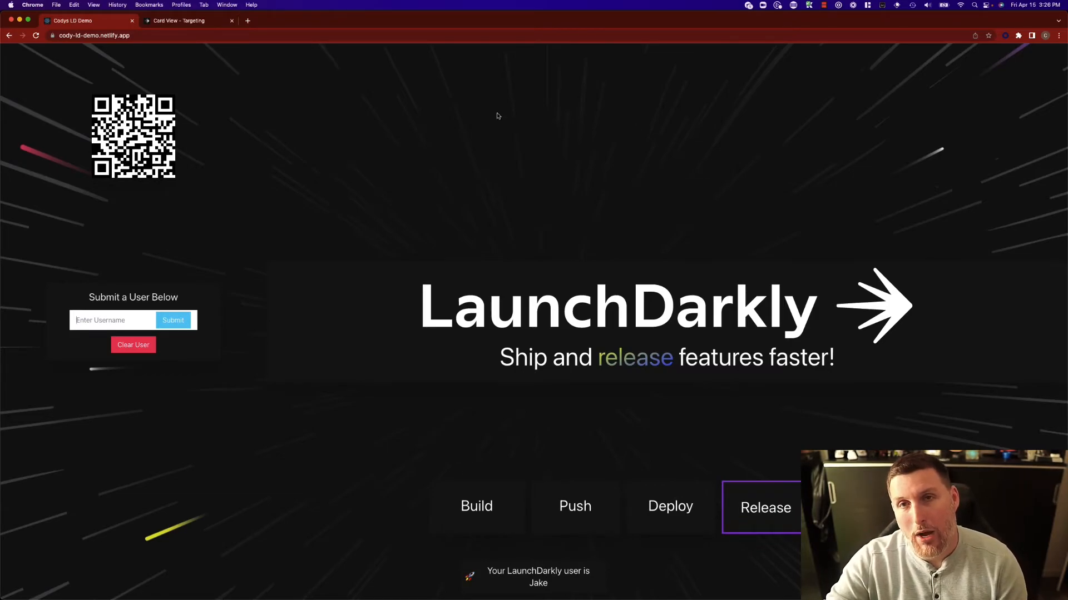
mouse_move(524, 126)
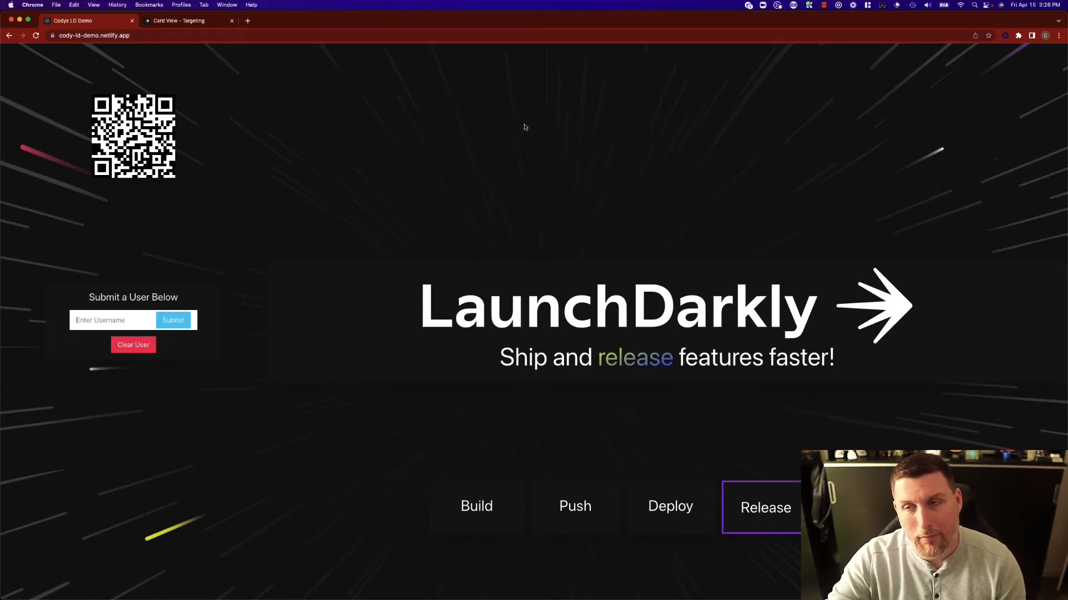
mouse_move(642, 158)
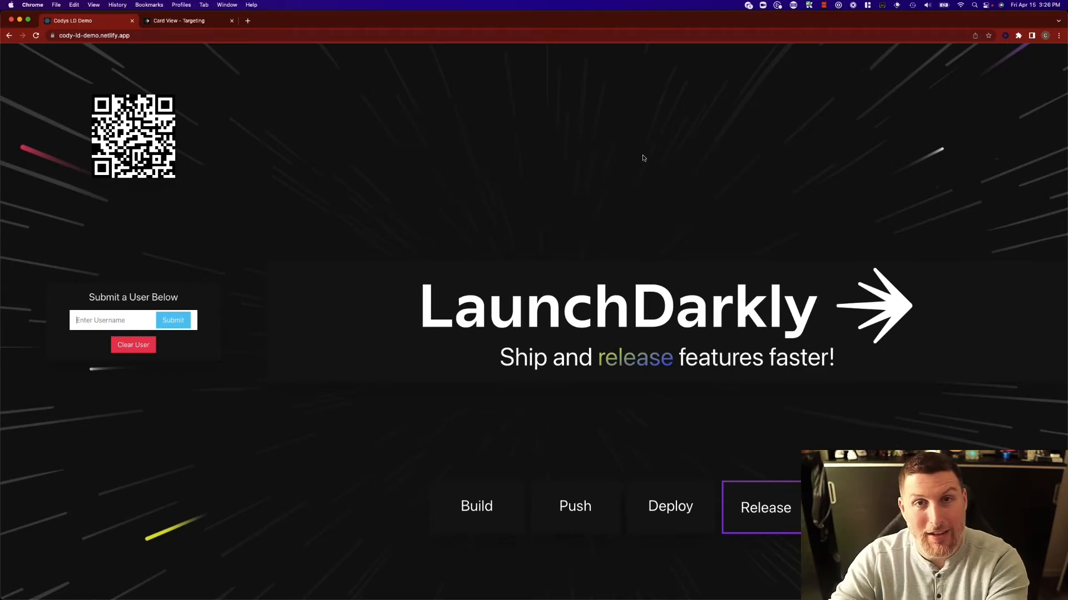
Return from the Card View flag to the Users list and view Bruce's user details
click(178, 20)
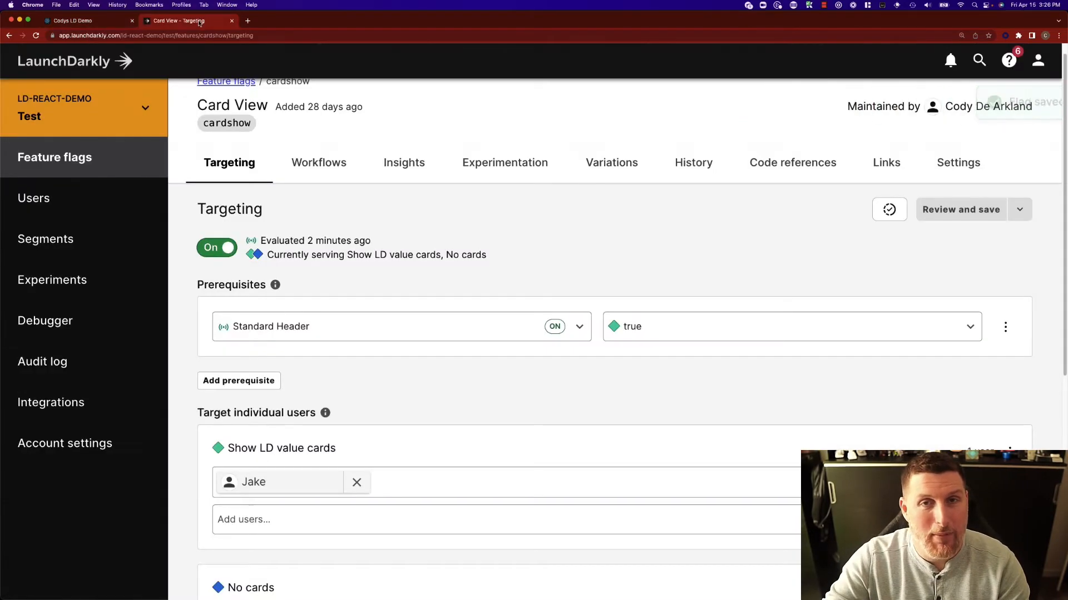
click(34, 198)
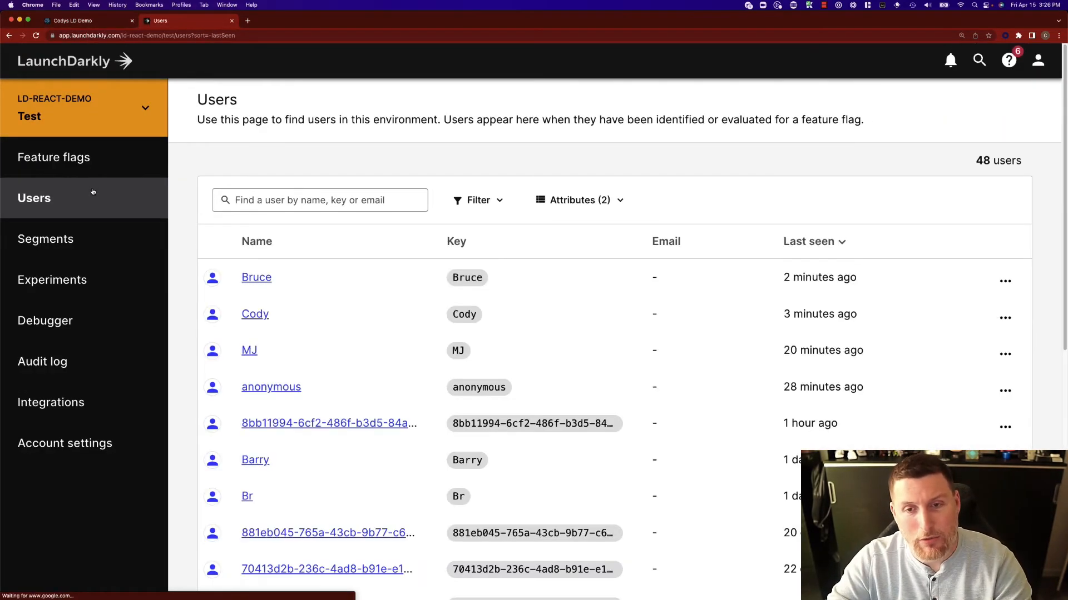
click(256, 277)
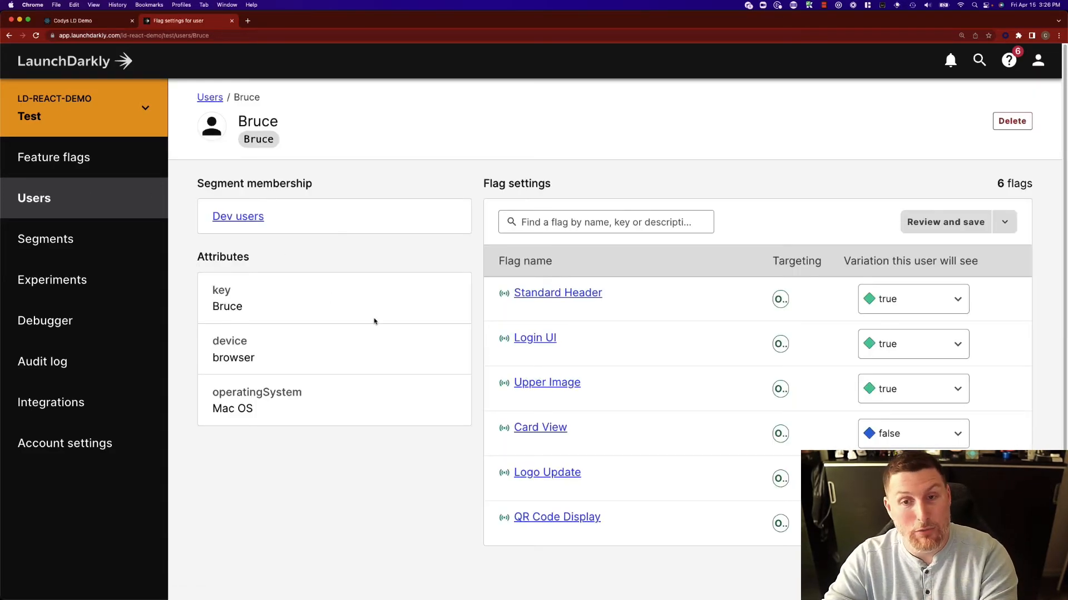
mouse_move(229, 319)
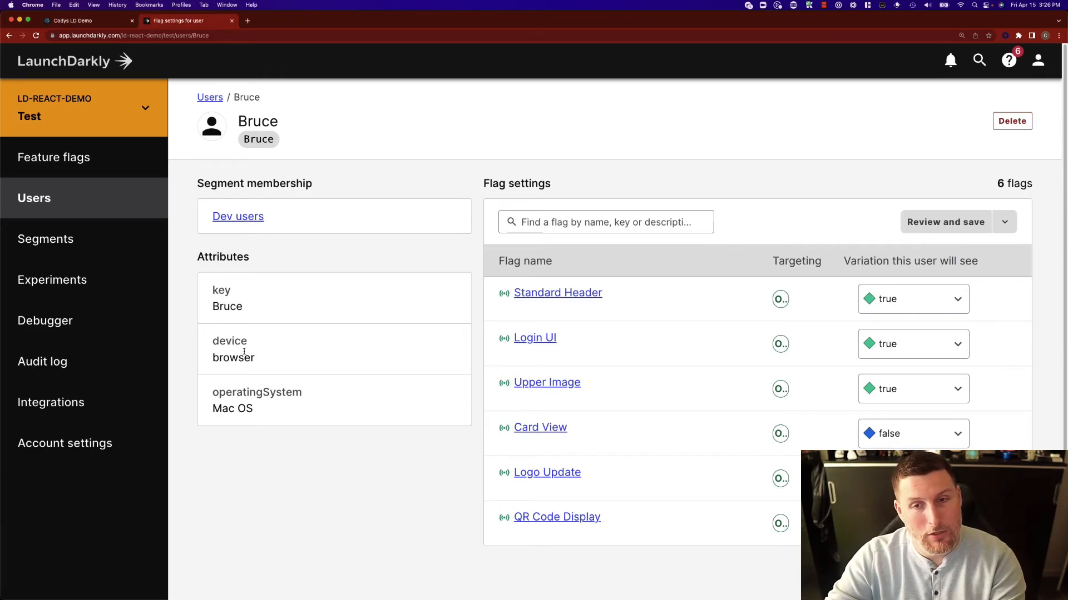
mouse_move(581, 346)
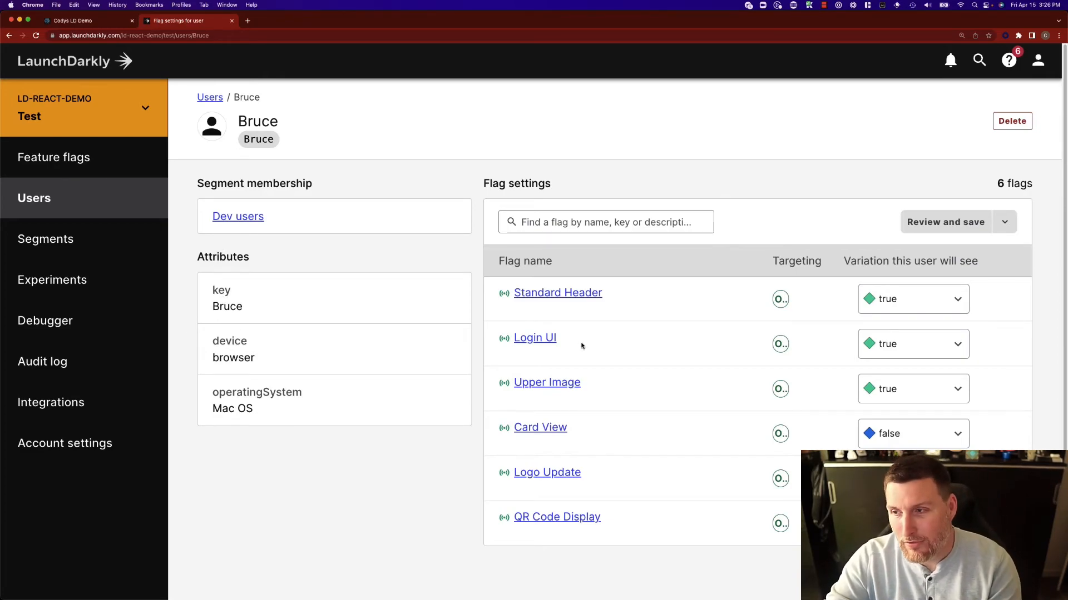
mouse_move(600, 438)
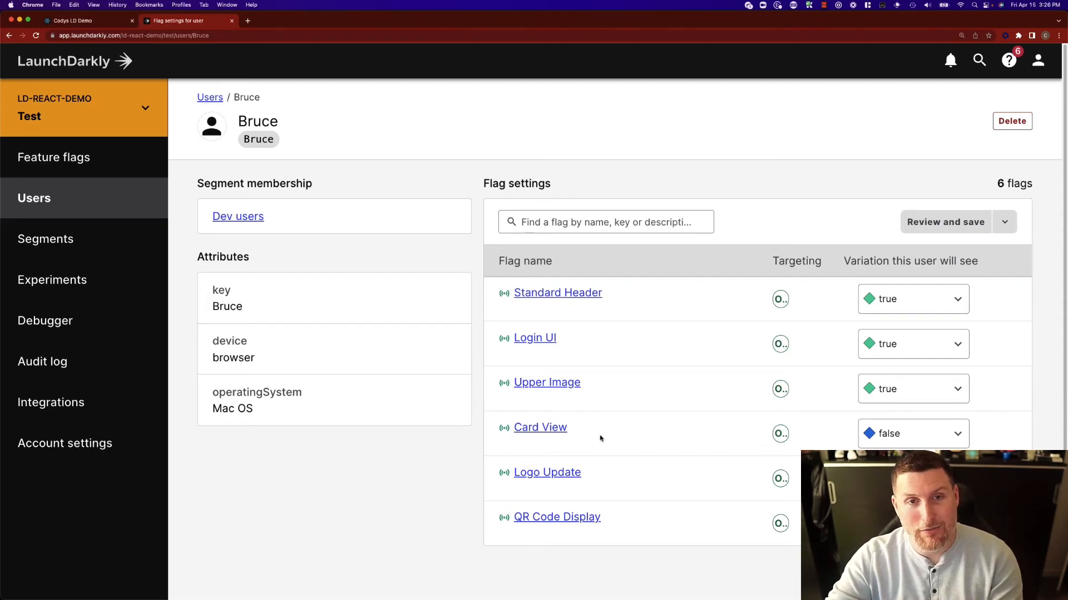
mouse_move(890, 373)
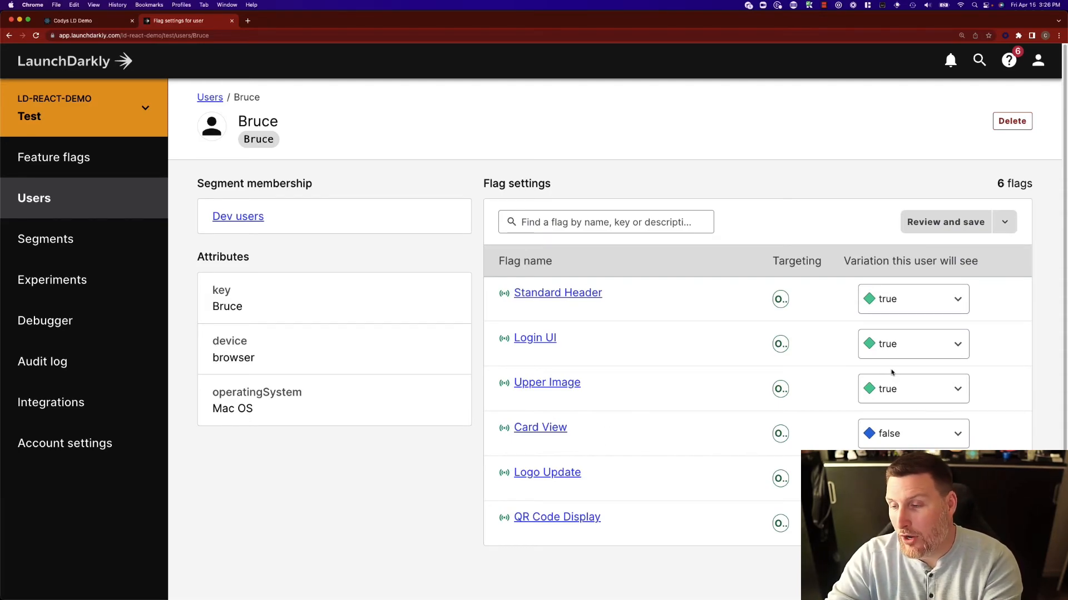
mouse_move(866, 441)
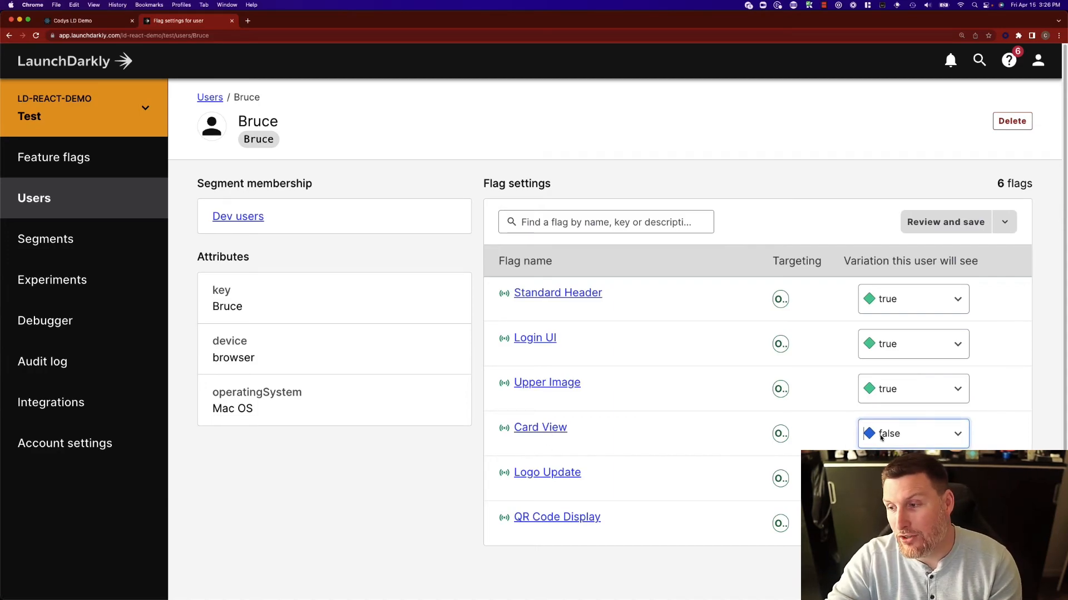
Override Bruce's Card View variation to true and submit Bruce as the demo site user
click(911, 433)
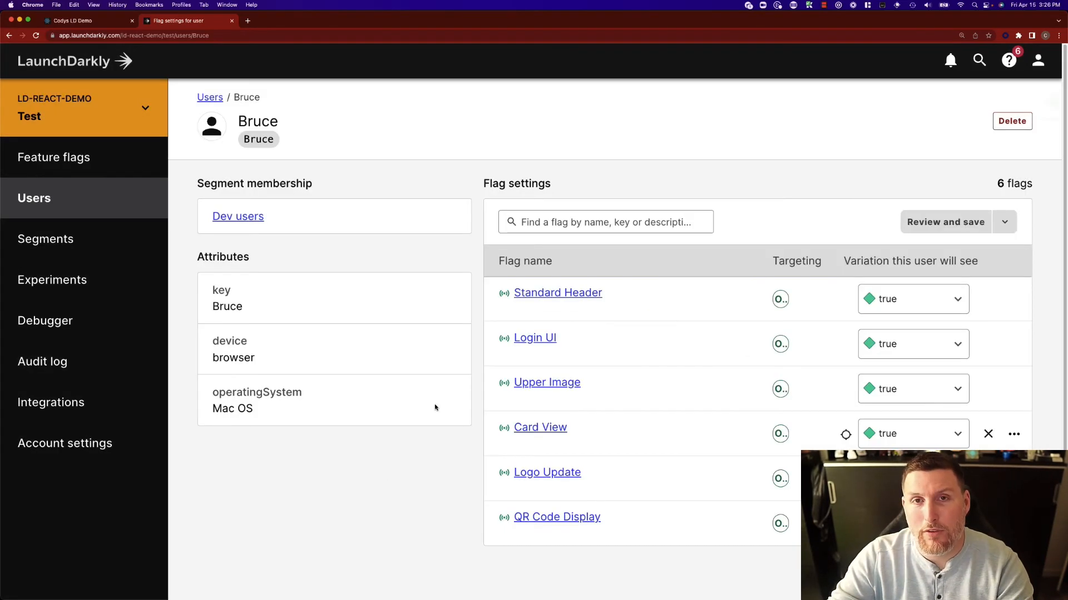
click(74, 20)
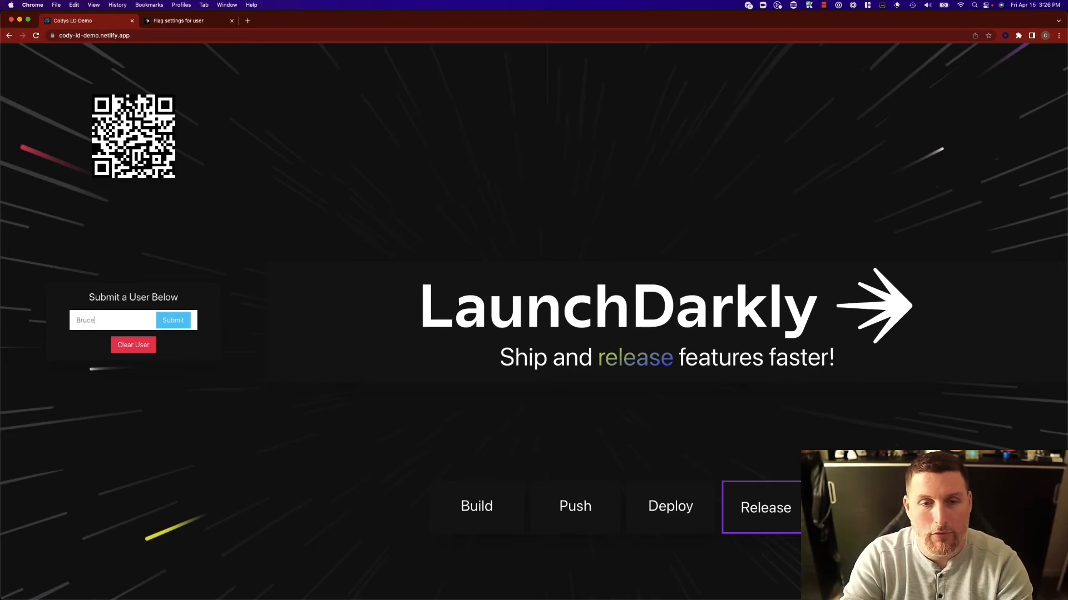
click(173, 320)
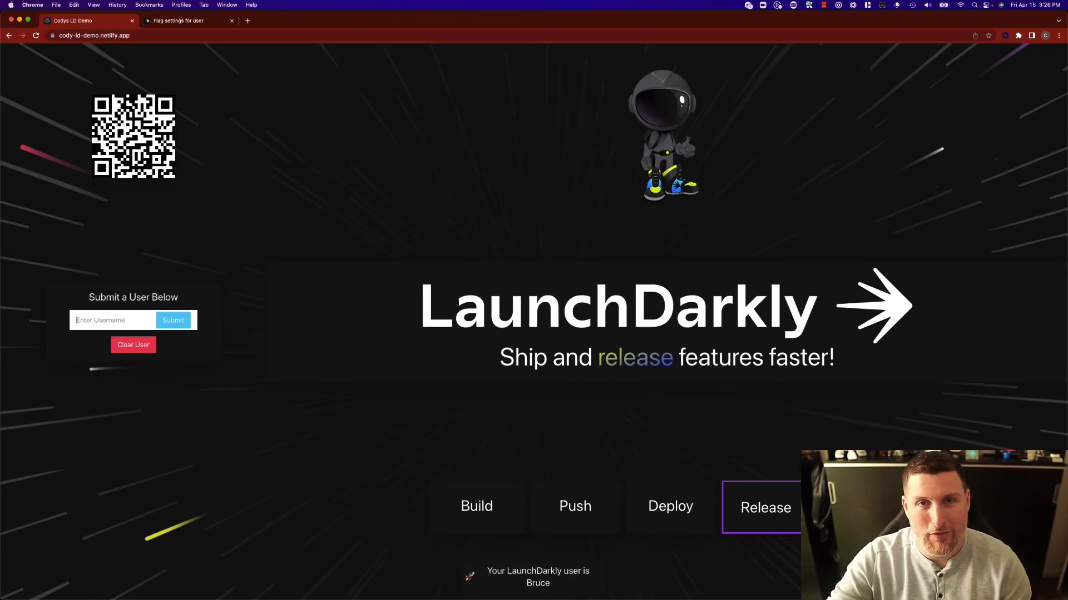